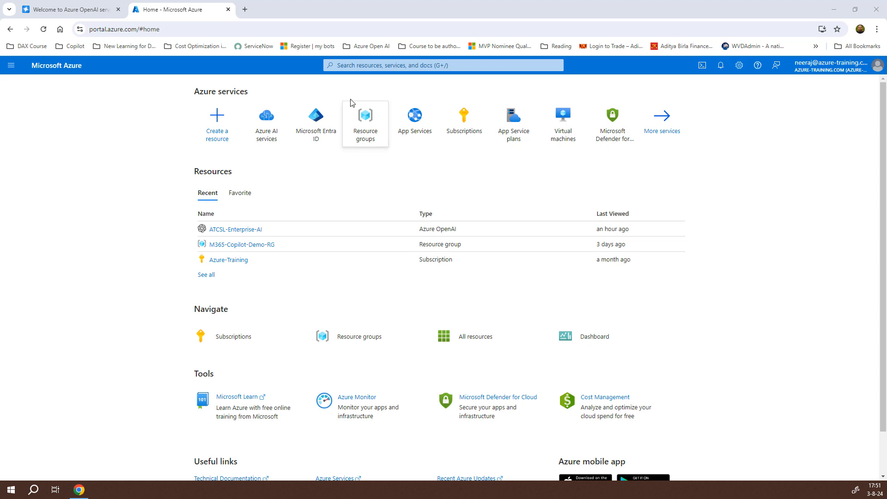
# - Search the portal to reach the Azure AI services overview
pyautogui.click(442, 64)
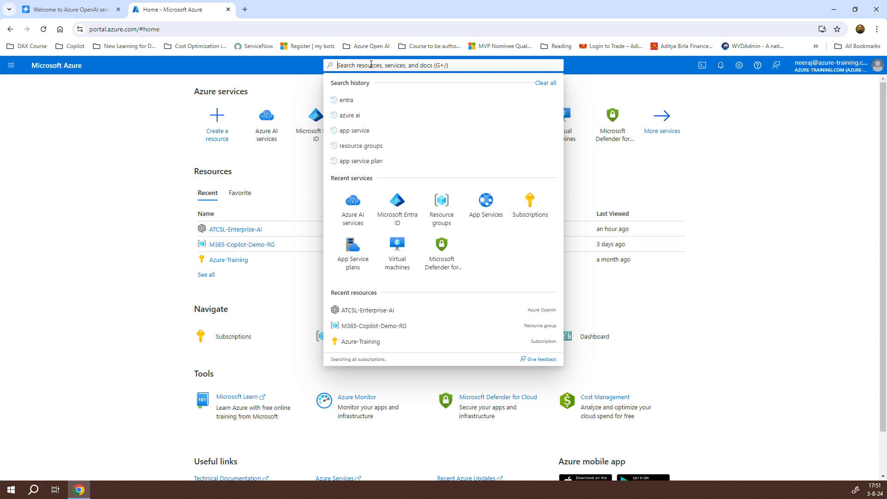
pyautogui.moveTo(302, 161)
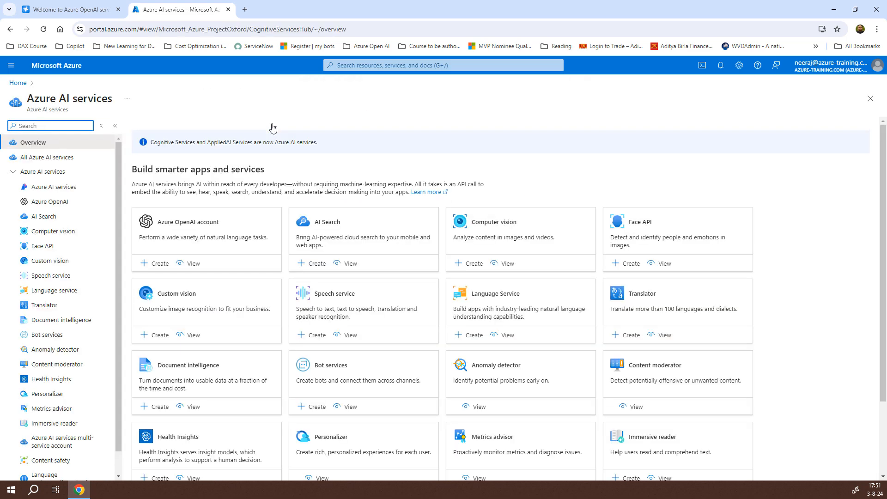
pyautogui.moveTo(205, 219)
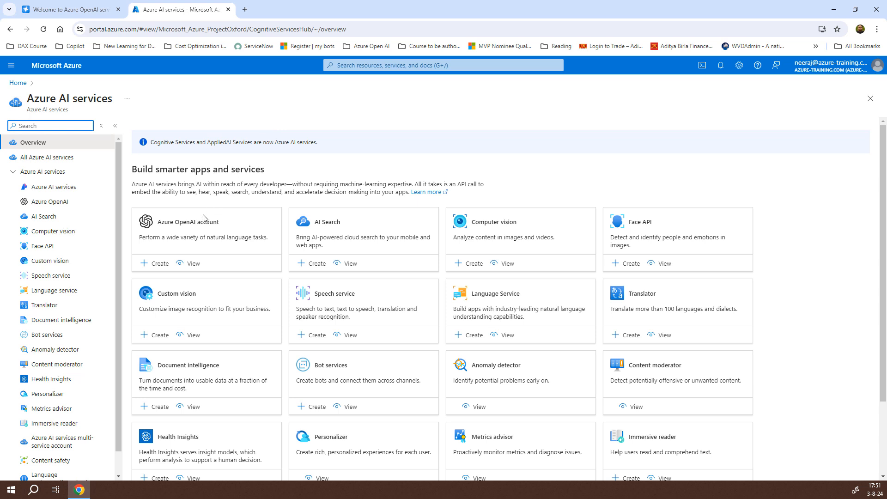
pyautogui.moveTo(158, 264)
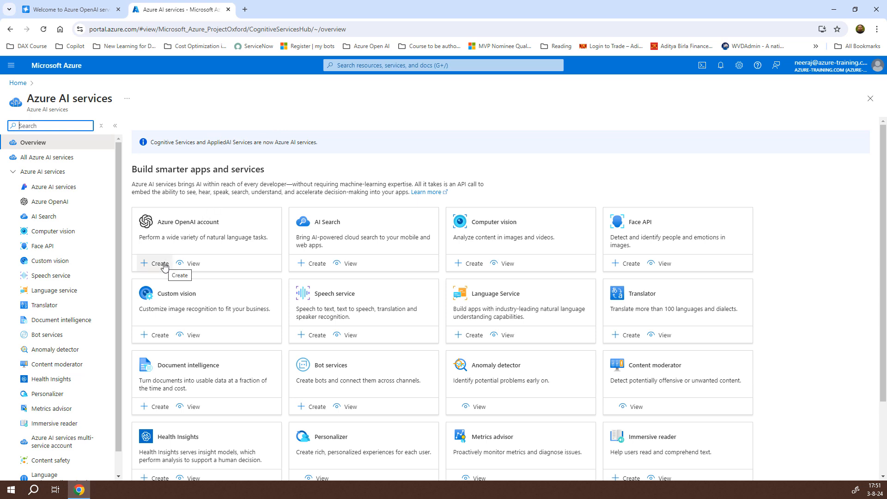
pyautogui.moveTo(96, 205)
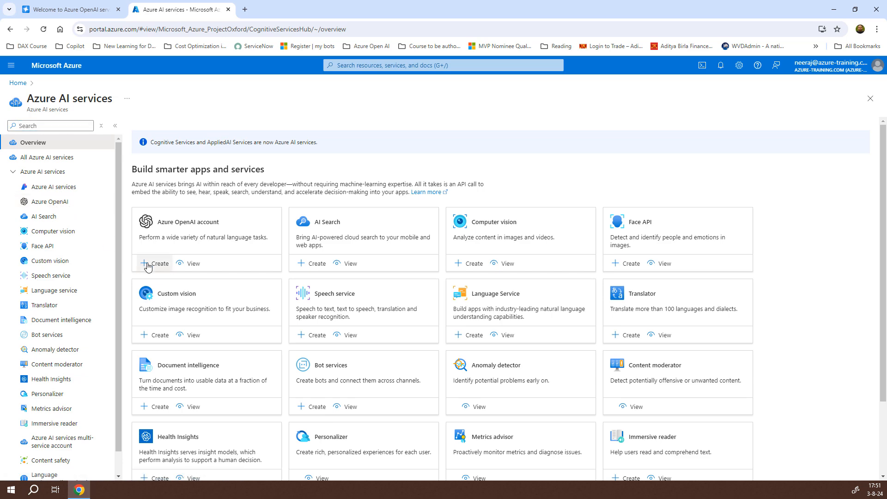
# - Start a new Azure OpenAI account in resource group M365-Copilot-Demo-RG
pyautogui.click(154, 263)
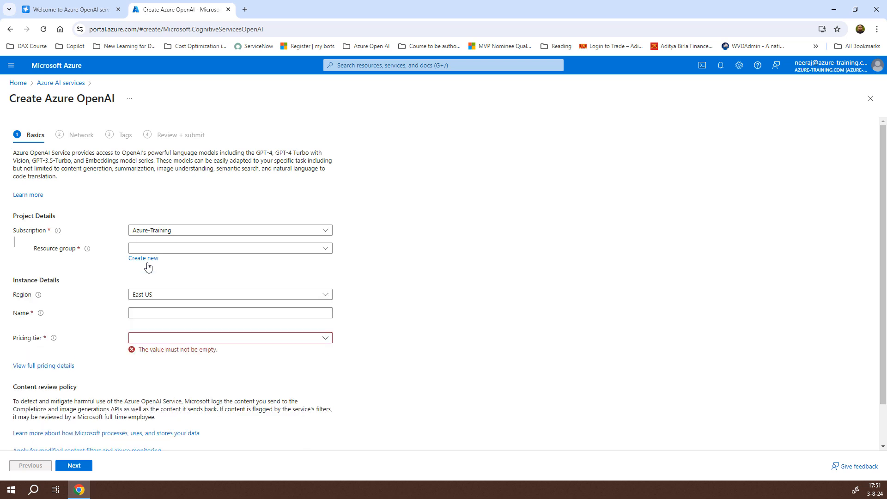
pyautogui.click(229, 248)
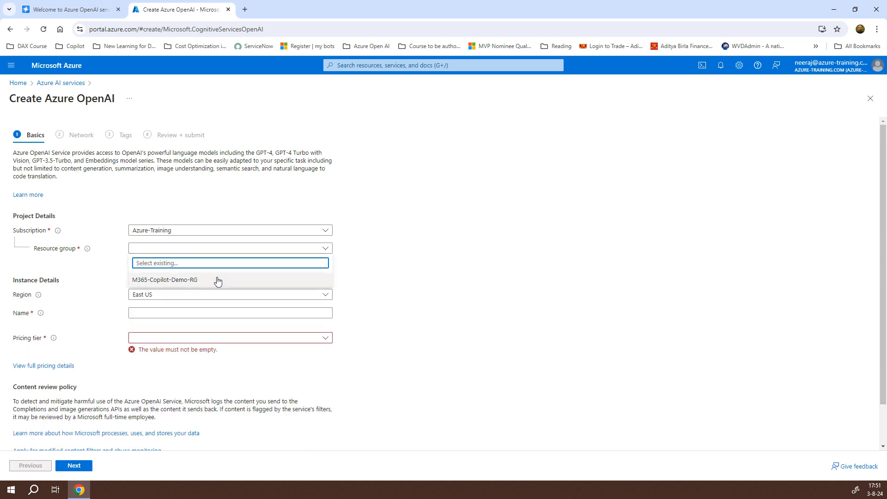
pyautogui.click(164, 280)
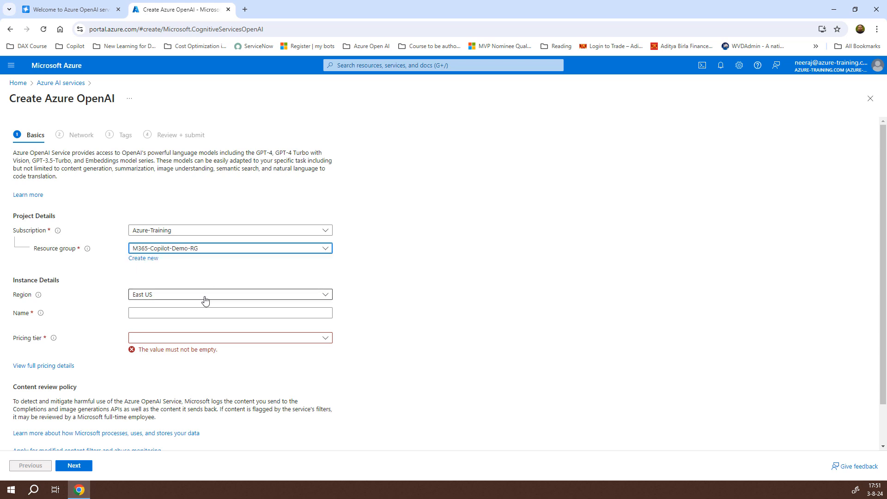
# - Name the resource Testatcs and bring up the pricing tier choices
pyautogui.click(230, 314)
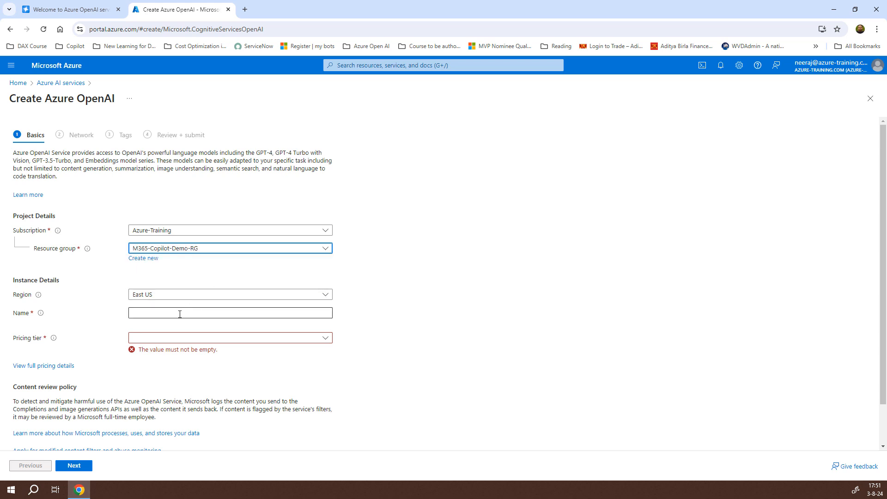
pyautogui.write('Tes')
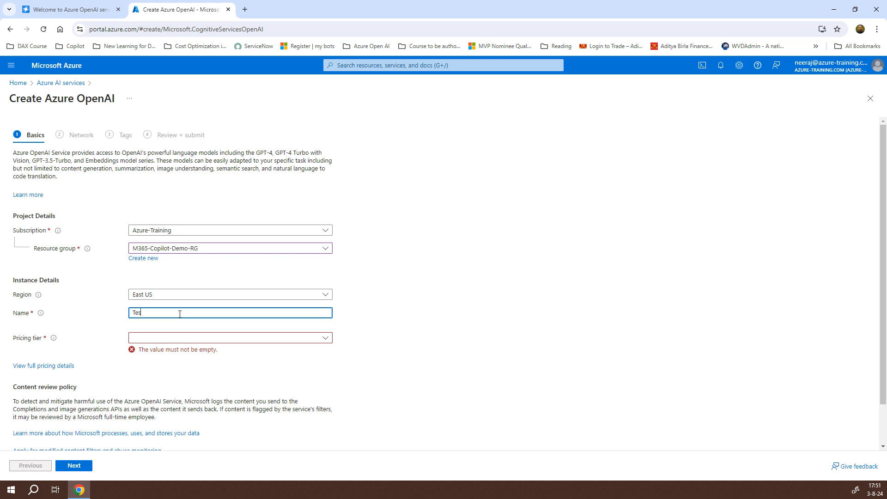
pyautogui.write('tat')
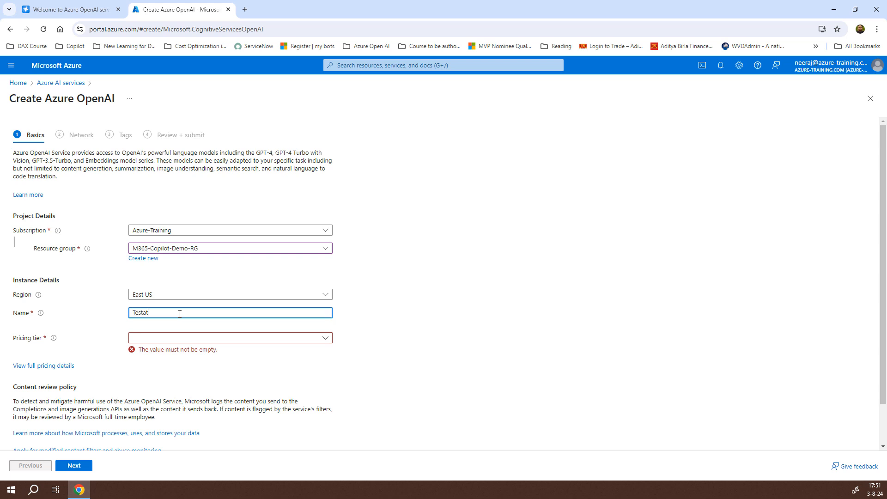
pyautogui.write('cs')
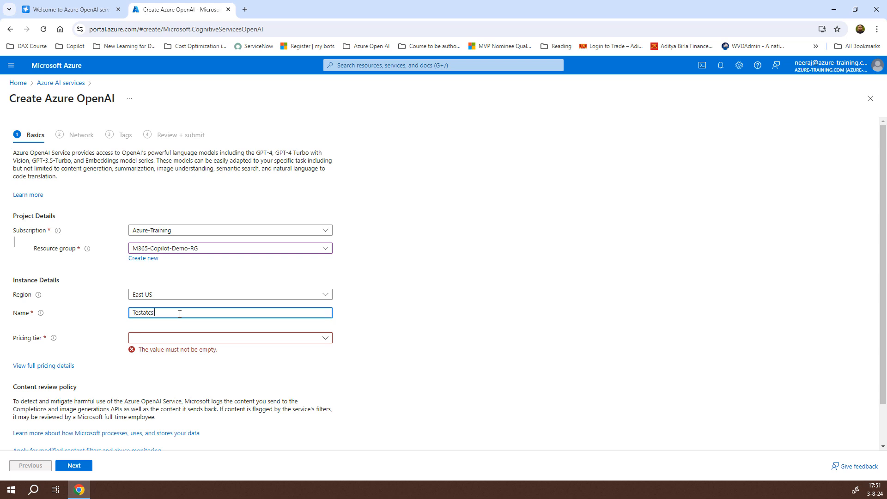
pyautogui.click(231, 337)
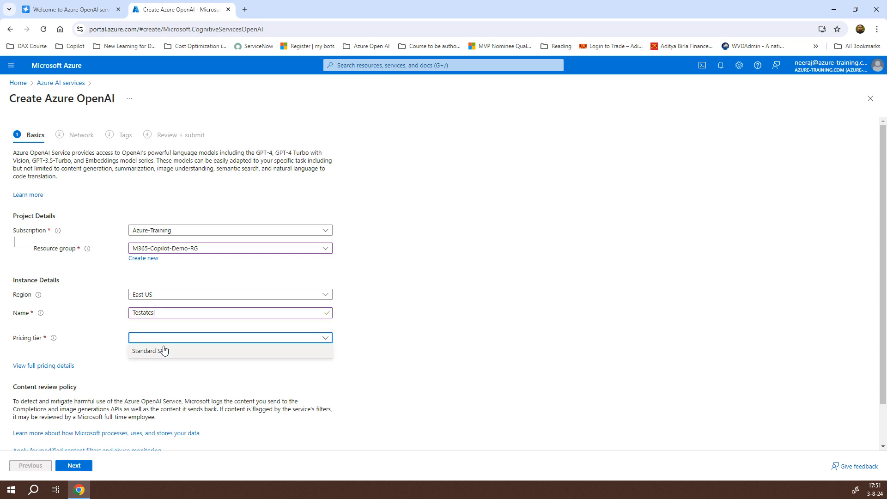
pyautogui.moveTo(172, 356)
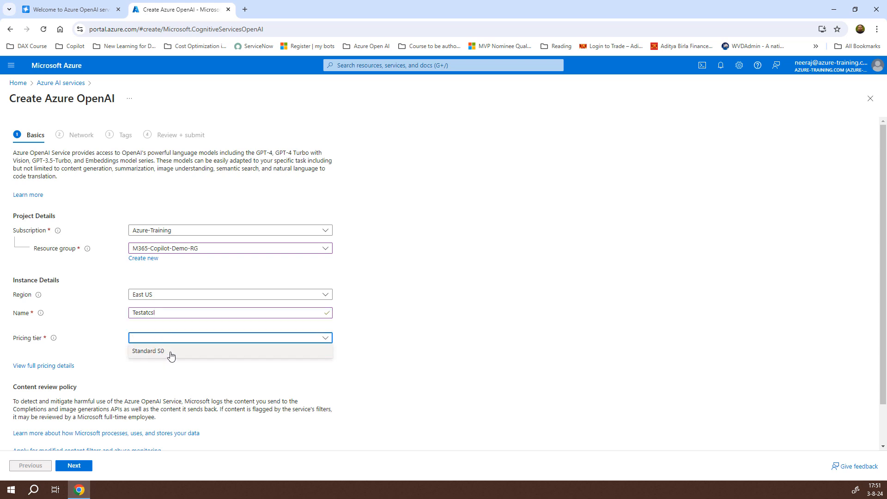
# - Choose the Standard S0 tier and continue through Network and Tags to Review + submit
pyautogui.click(74, 465)
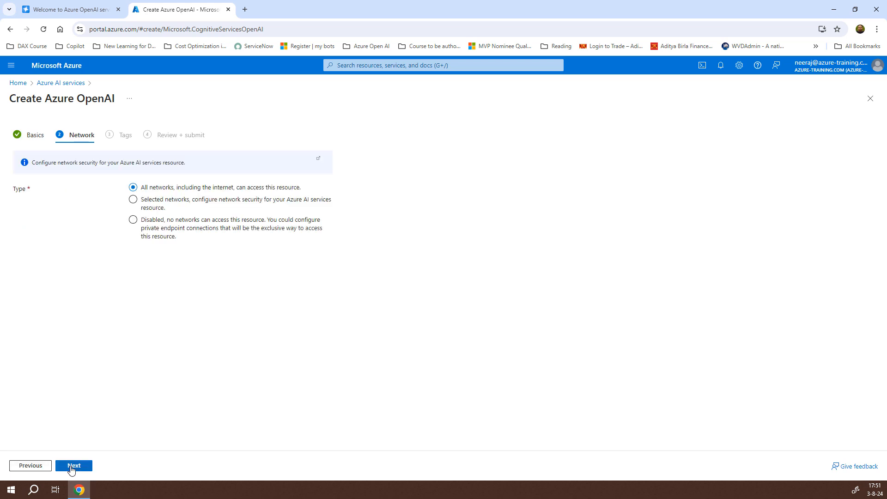
pyautogui.click(74, 466)
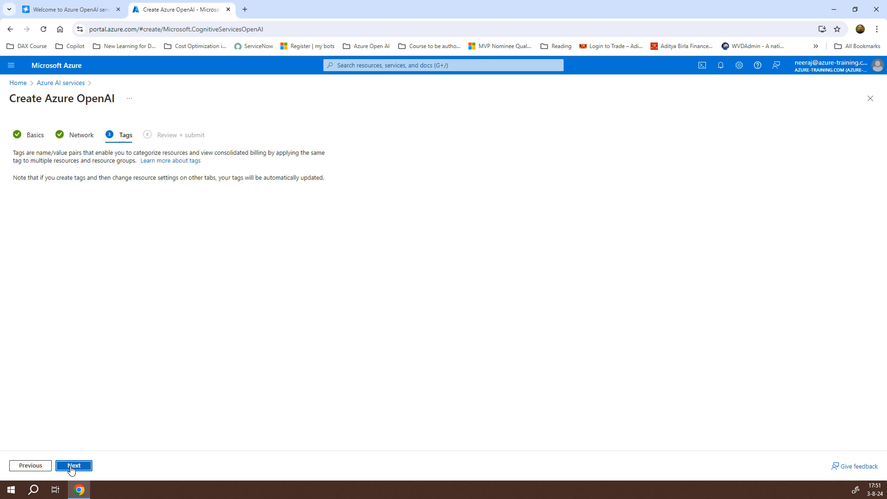
pyautogui.click(72, 465)
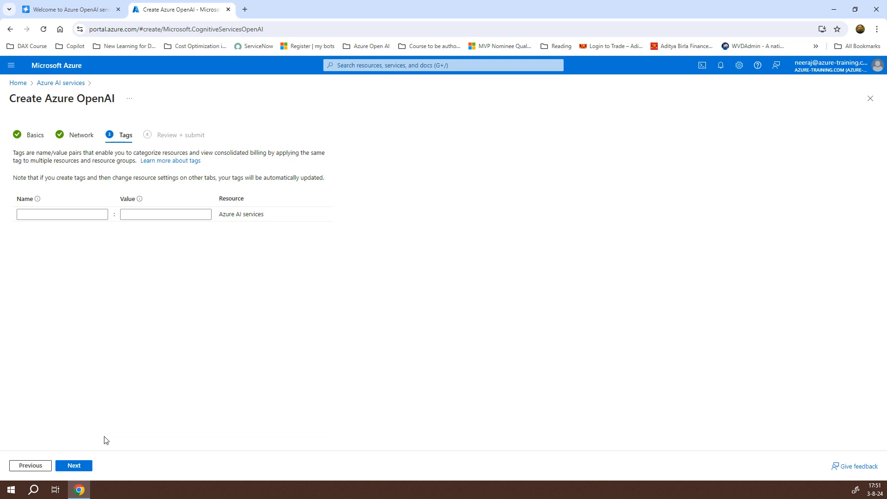
pyautogui.moveTo(74, 465)
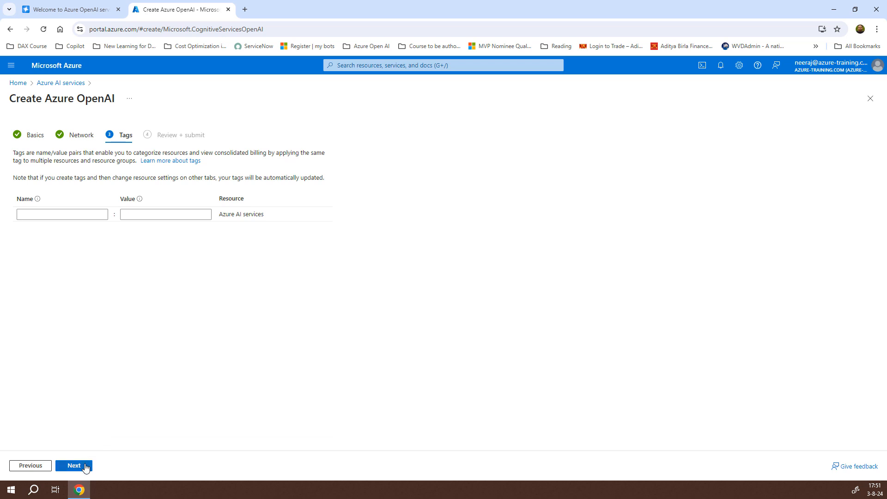
pyautogui.click(74, 466)
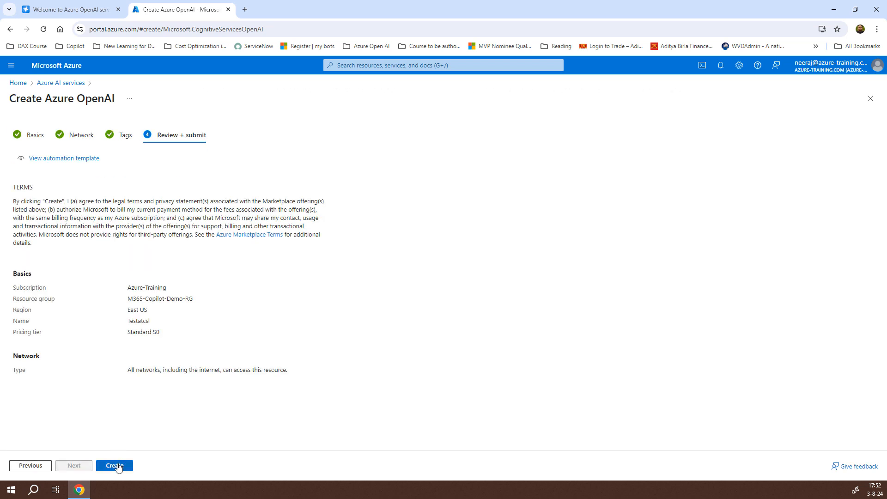
pyautogui.moveTo(330, 75)
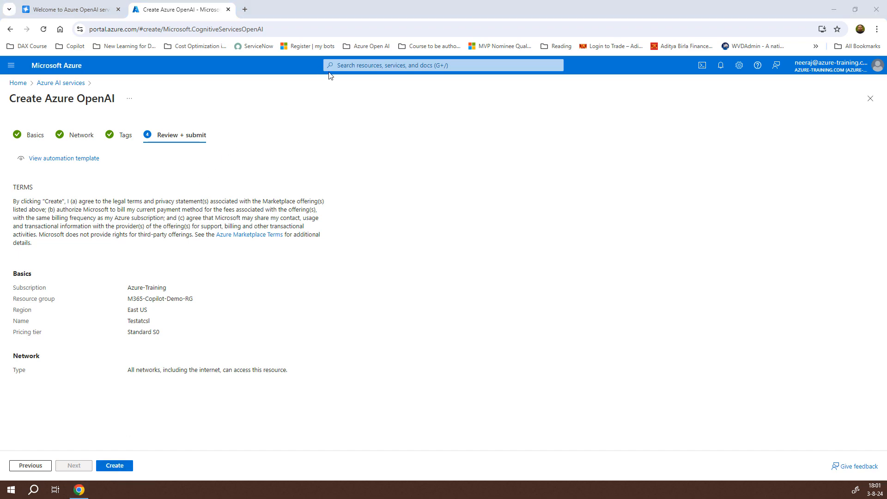
# - Return to Azure AI services and open the ATCSL-Enterprise-AI Azure OpenAI resource
pyautogui.click(113, 465)
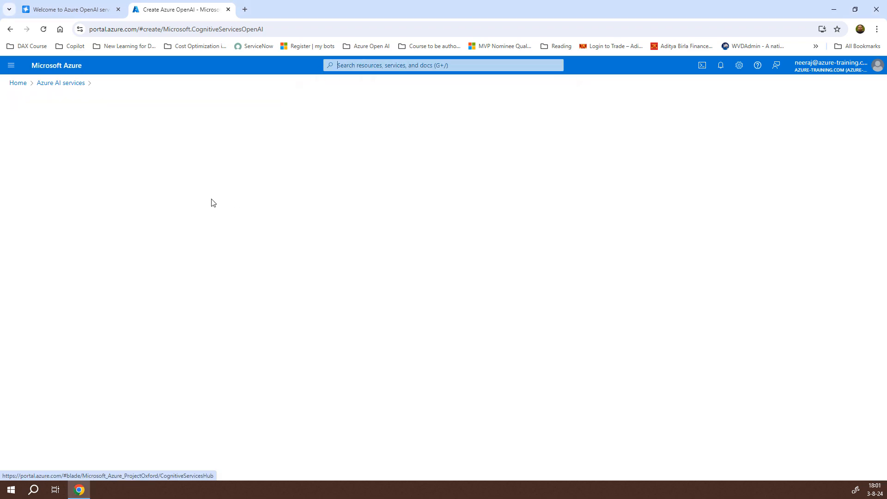
pyautogui.click(61, 82)
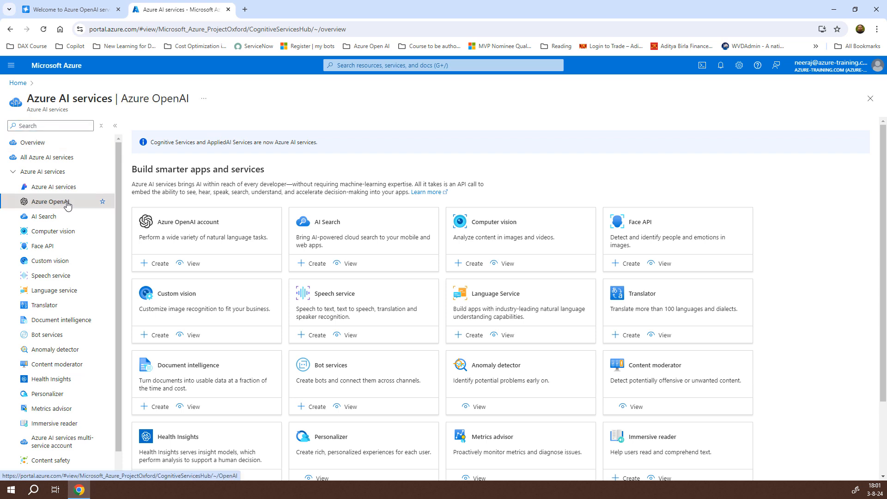
pyautogui.click(50, 201)
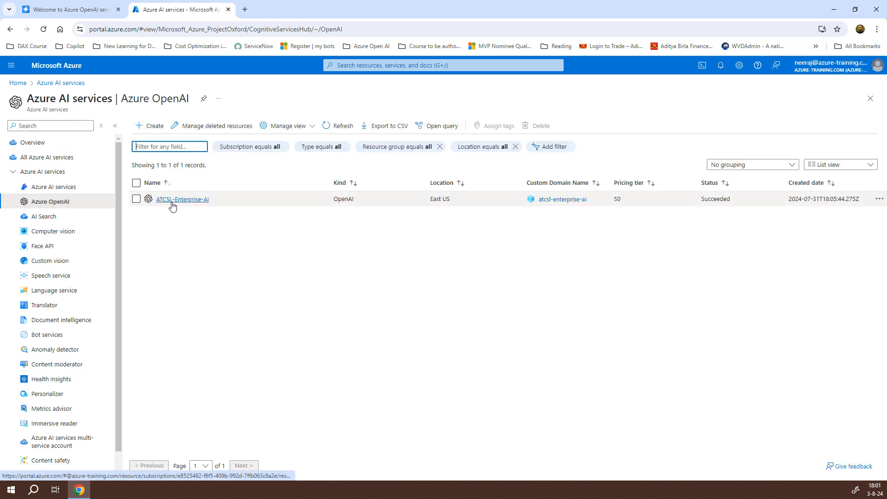
pyautogui.moveTo(177, 202)
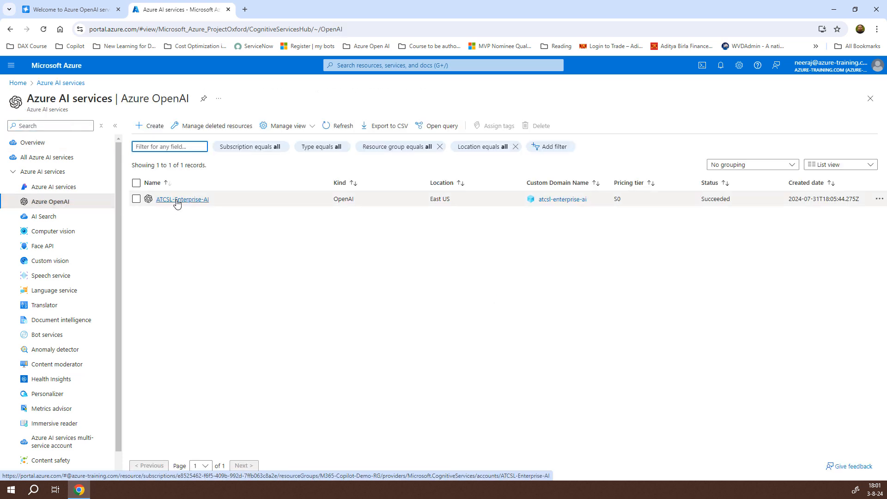
pyautogui.click(183, 200)
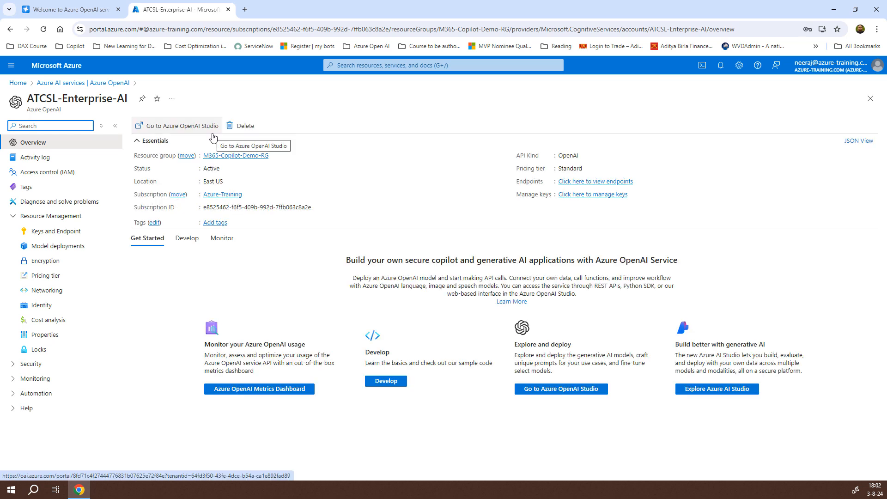
# - View the resource's Keys and Endpoint, then its Overview page
pyautogui.click(56, 232)
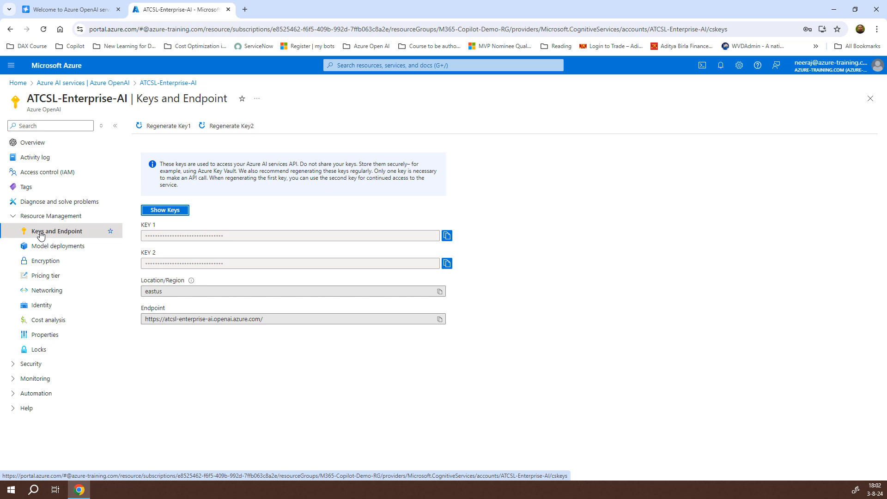
pyautogui.moveTo(32, 142)
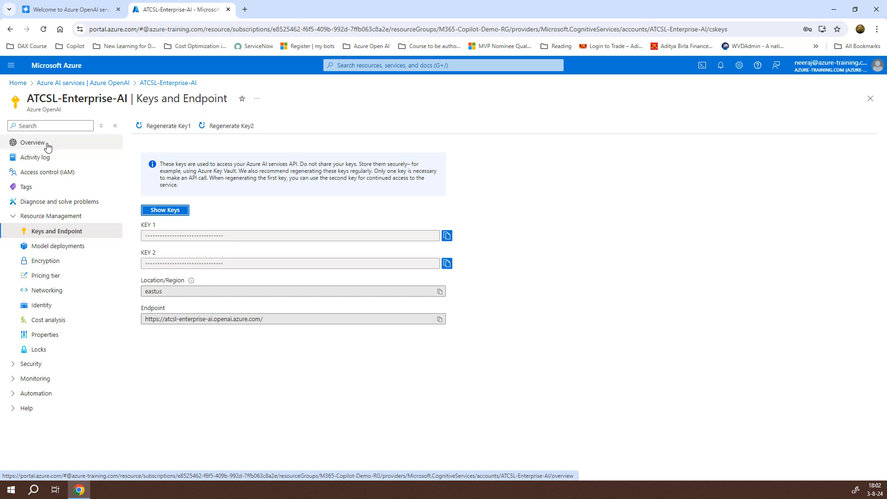
pyautogui.click(32, 143)
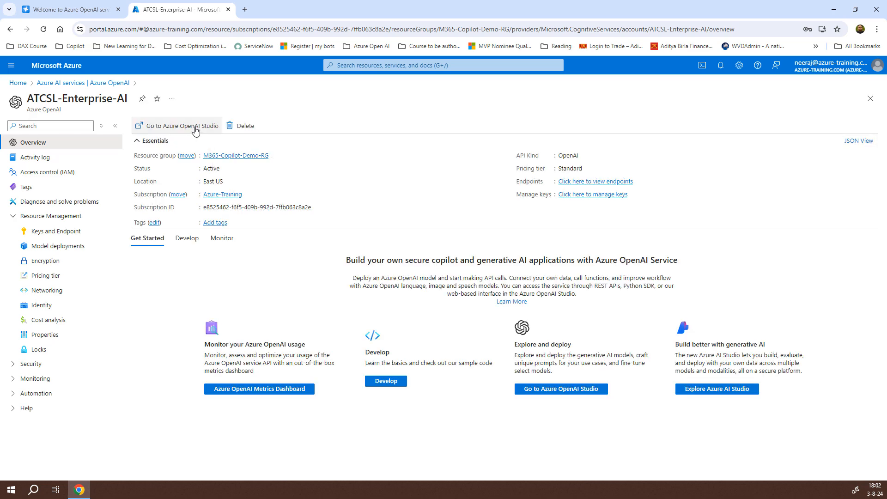
# - Launch Azure OpenAI Studio for the resource and show its Deployments page
pyautogui.click(181, 125)
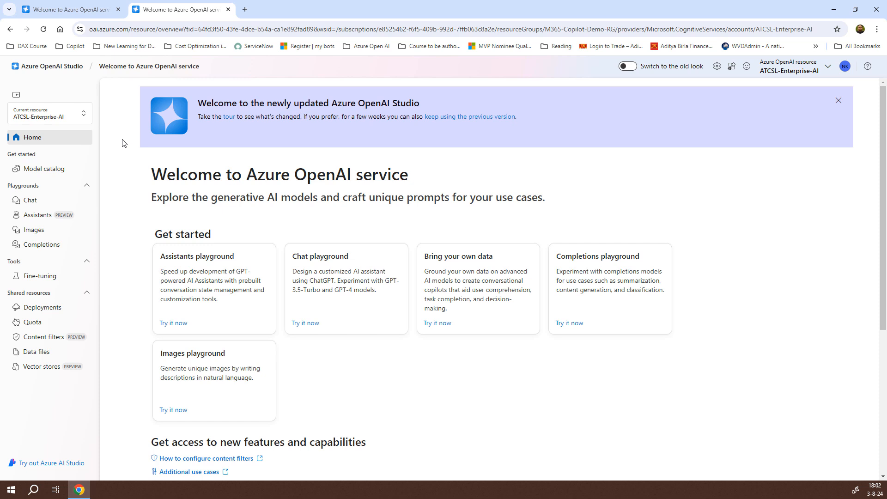
pyautogui.moveTo(41, 306)
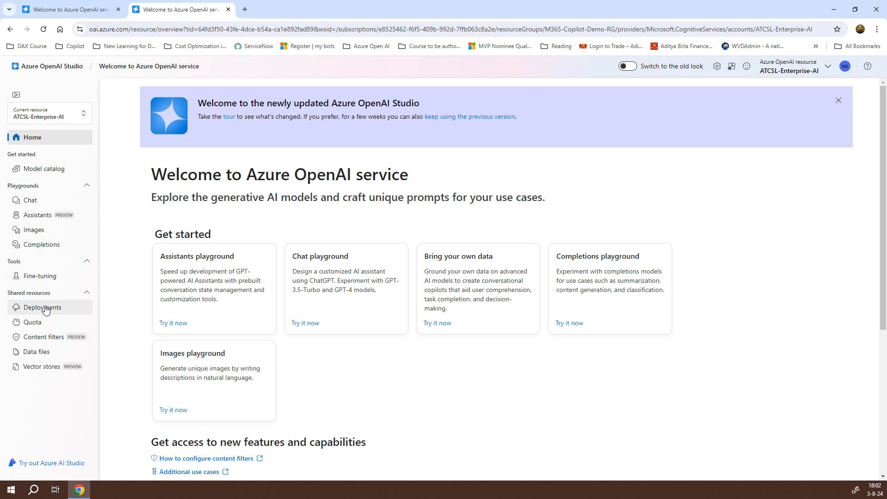
pyautogui.click(44, 307)
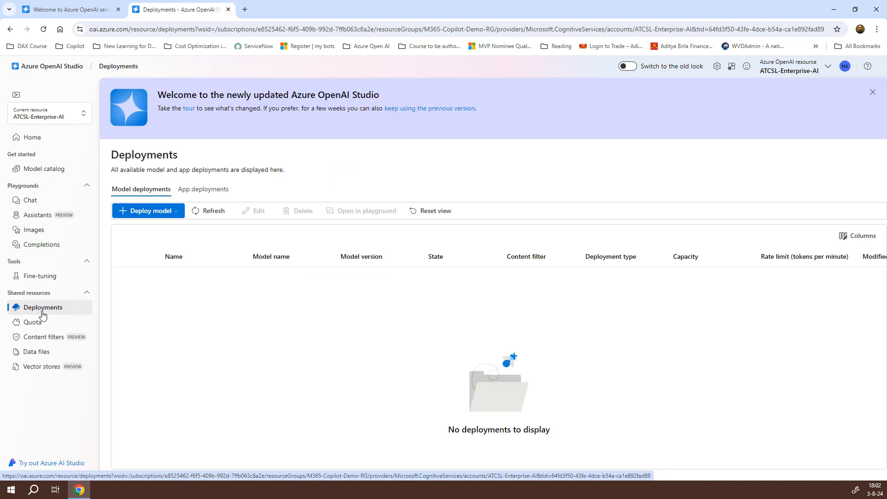
pyautogui.moveTo(243, 266)
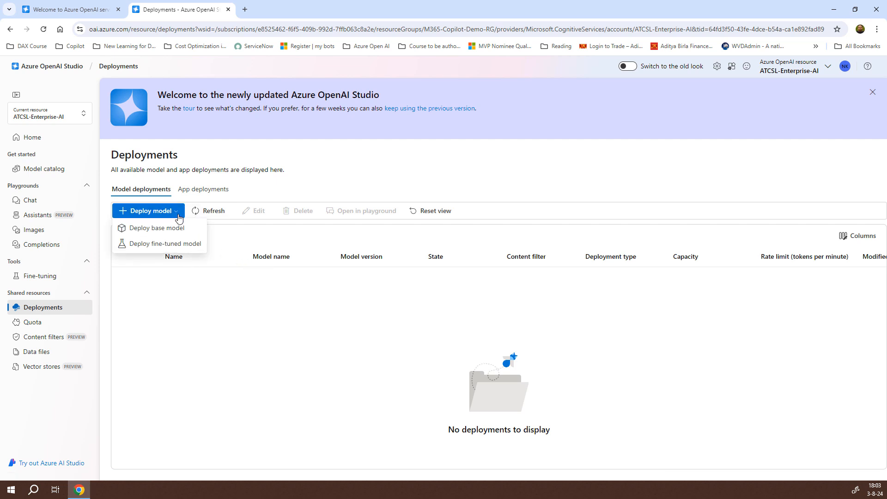
pyautogui.moveTo(158, 229)
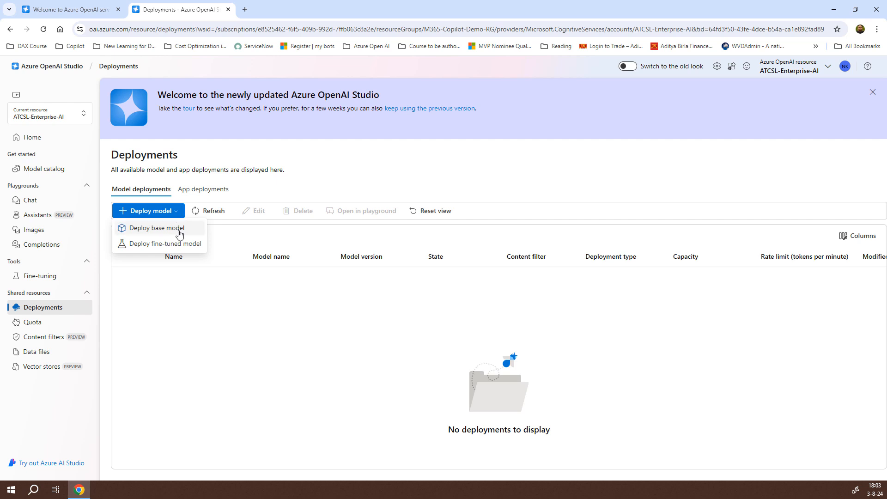
pyautogui.moveTo(180, 244)
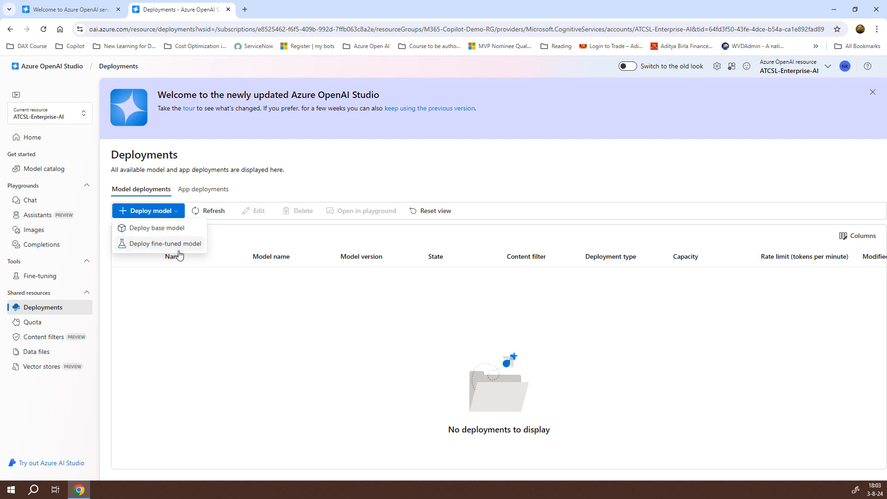
# - Begin a base model deployment with gpt-4o selected
pyautogui.click(156, 228)
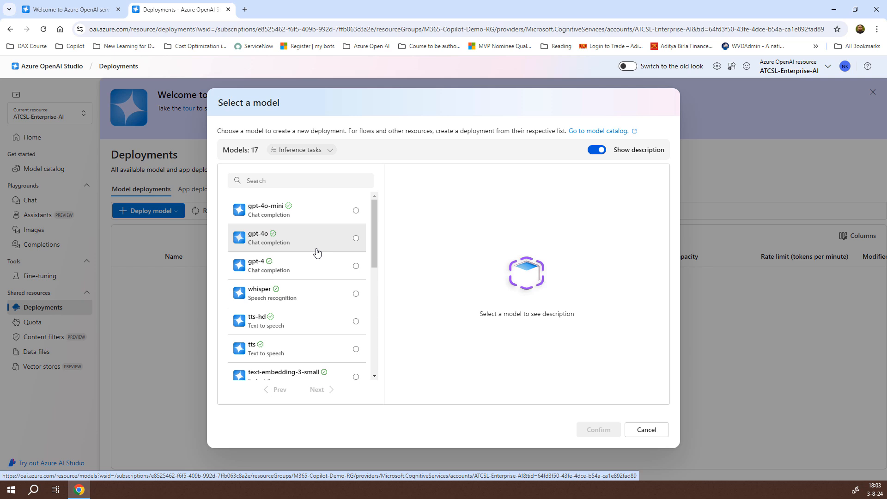
pyautogui.moveTo(315, 221)
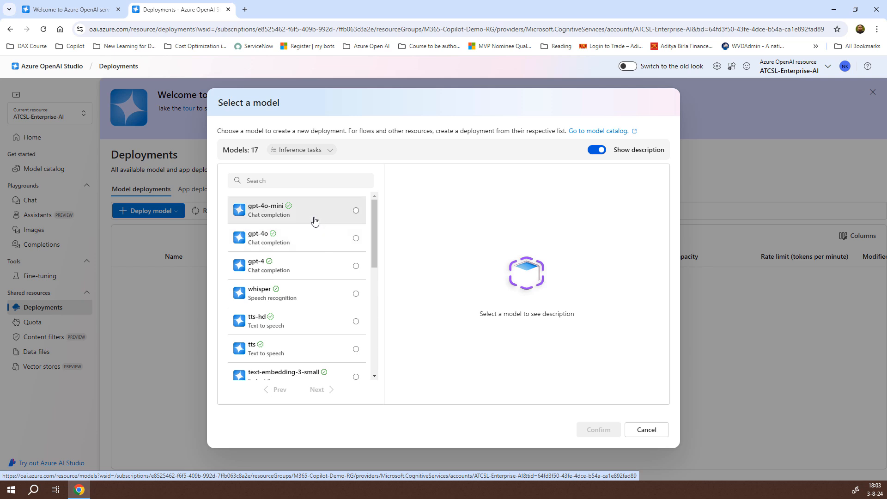
pyautogui.moveTo(307, 237)
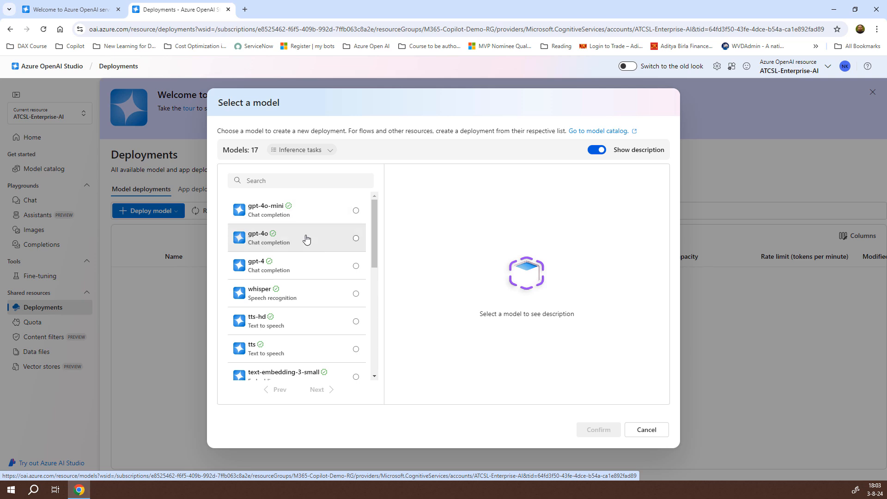
pyautogui.moveTo(305, 265)
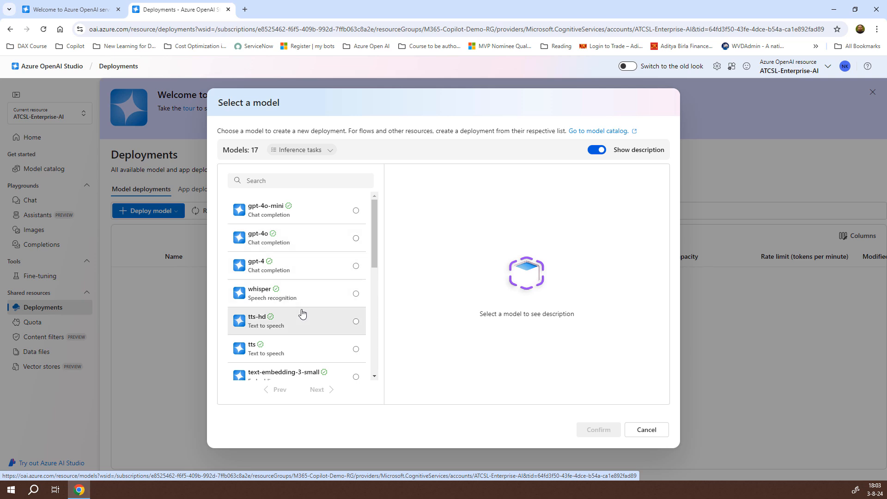
pyautogui.moveTo(333, 238)
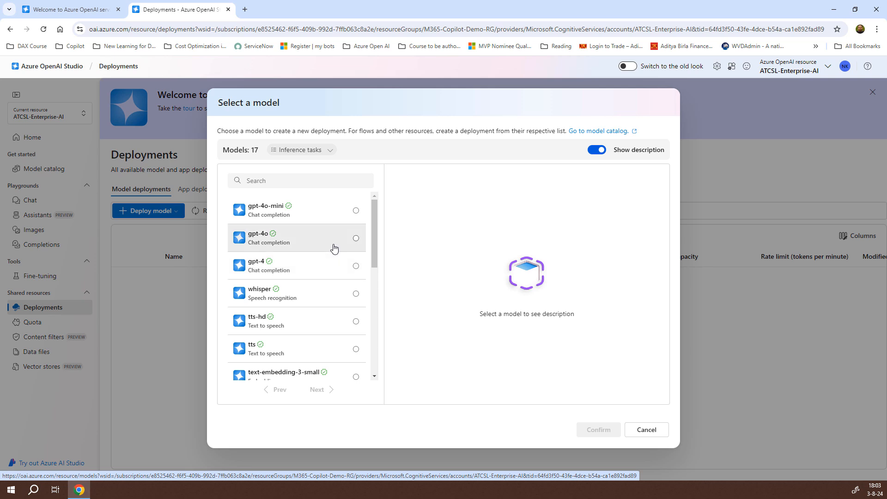
pyautogui.moveTo(348, 244)
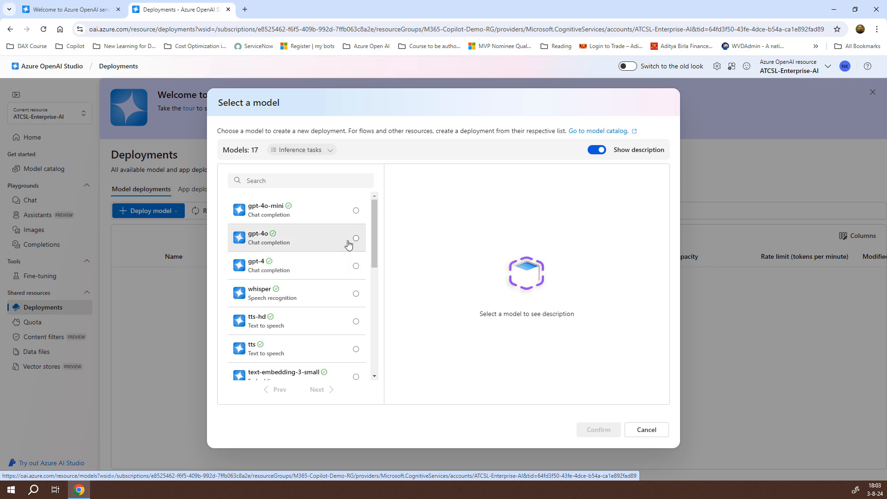
pyautogui.click(356, 237)
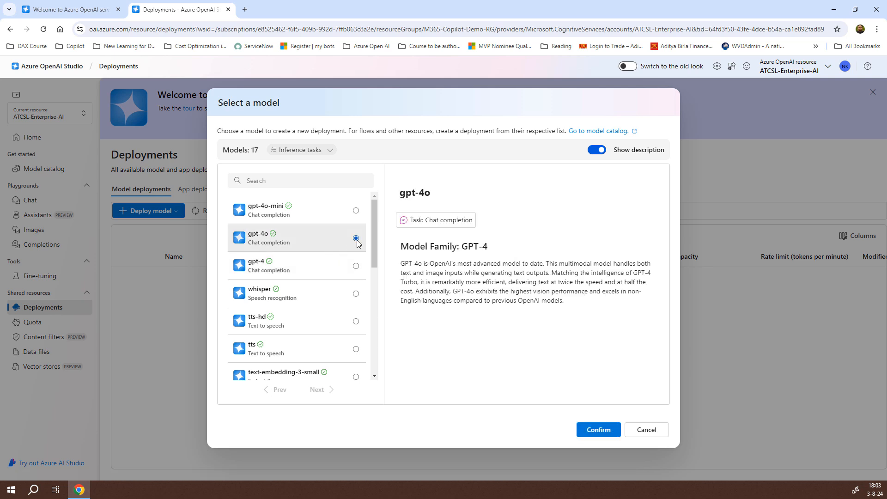
pyautogui.click(598, 430)
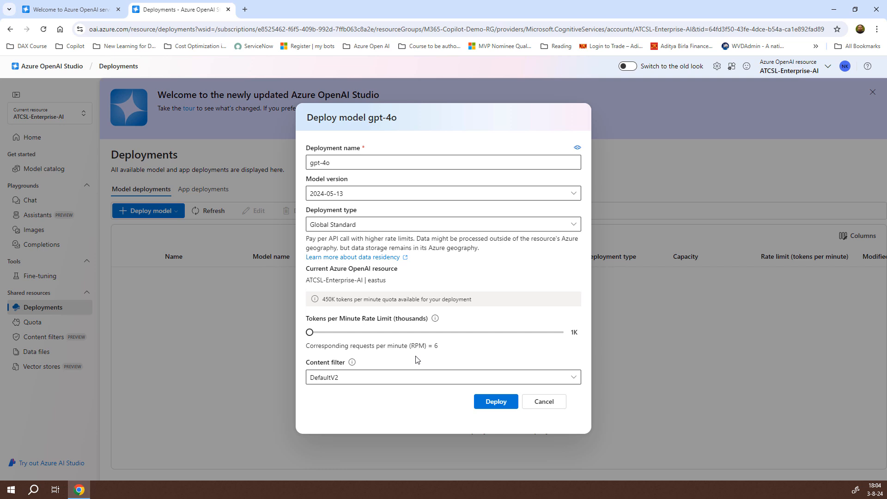
pyautogui.moveTo(432, 286)
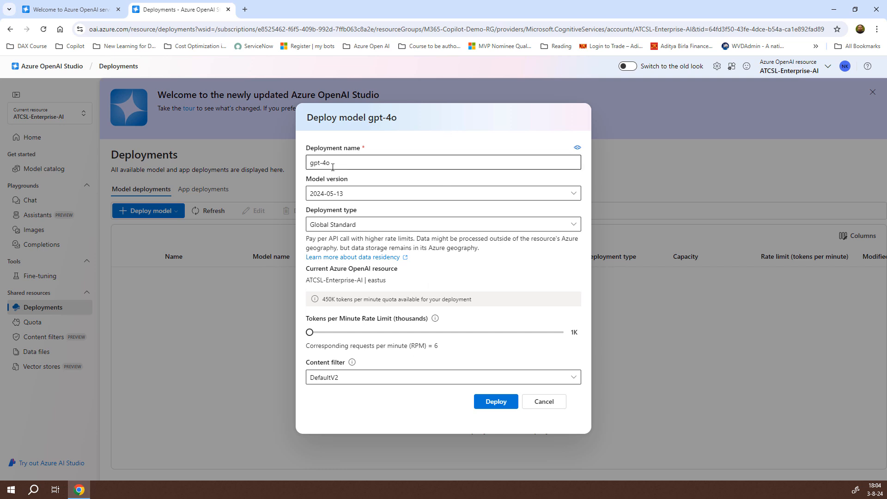
# - Name the deployment CopilotDemoGPTModel with Standard deployment type
pyautogui.write('Cop')
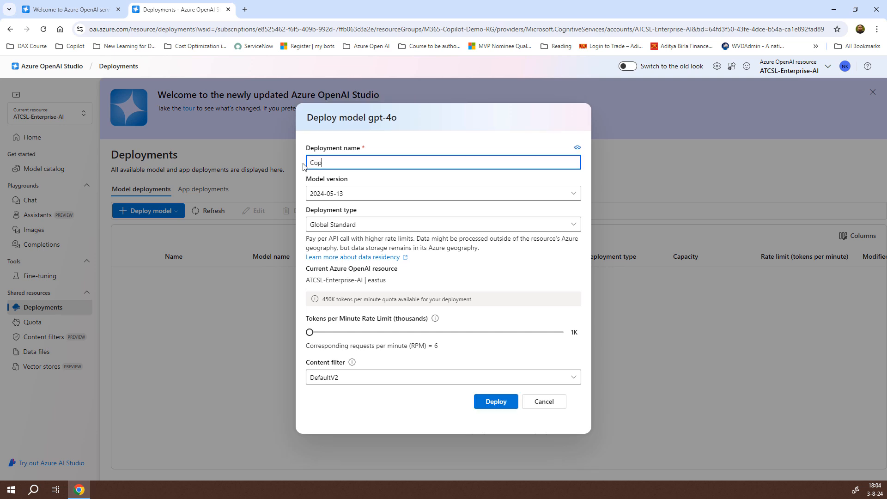
pyautogui.write('ilotDemo')
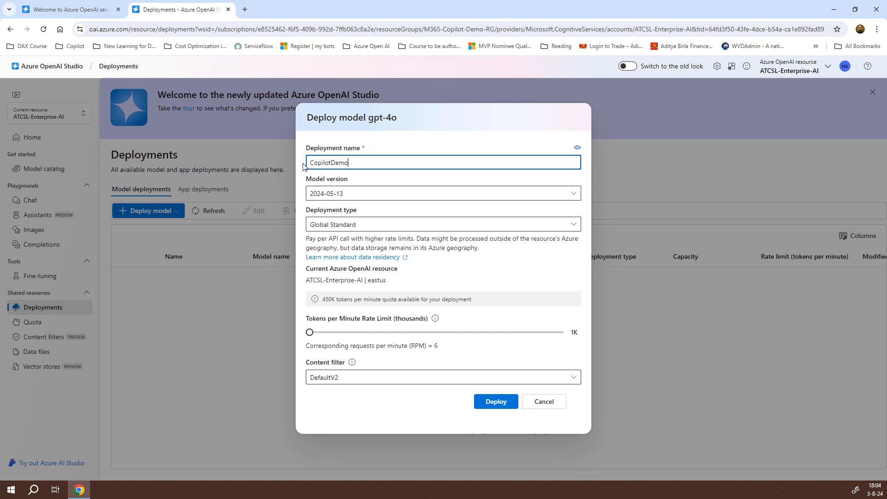
pyautogui.write('GPTModel')
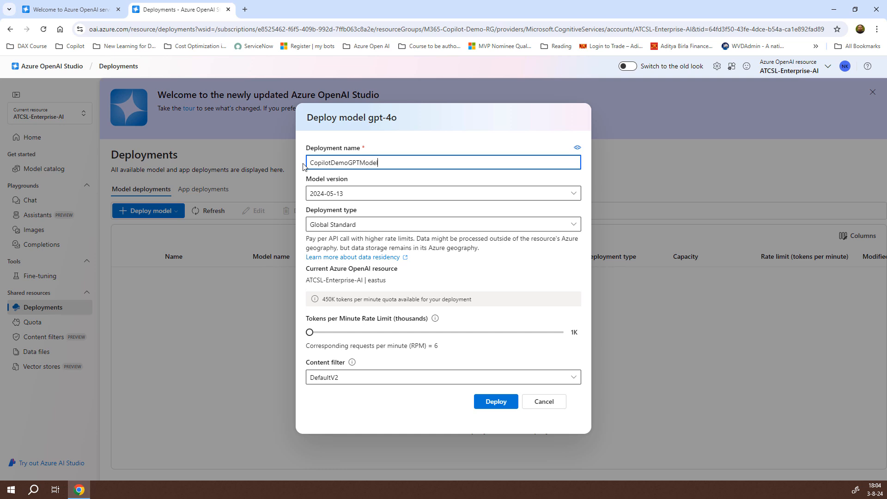
pyautogui.moveTo(389, 207)
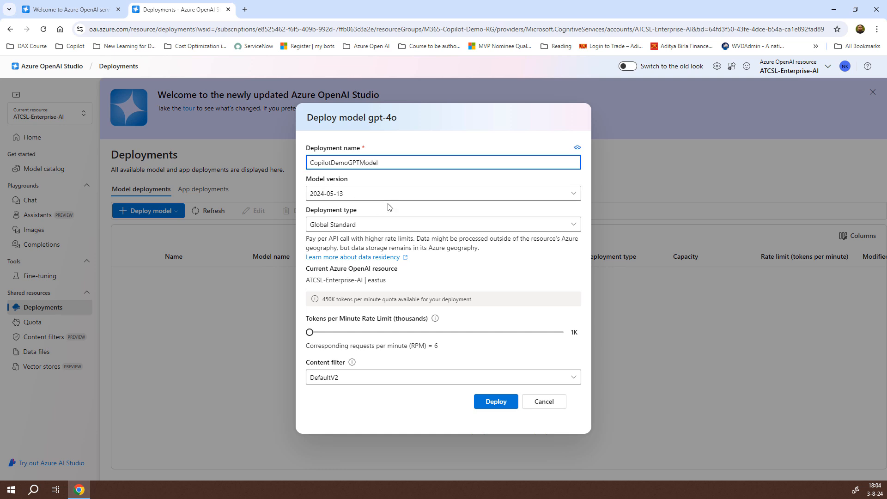
pyautogui.moveTo(387, 200)
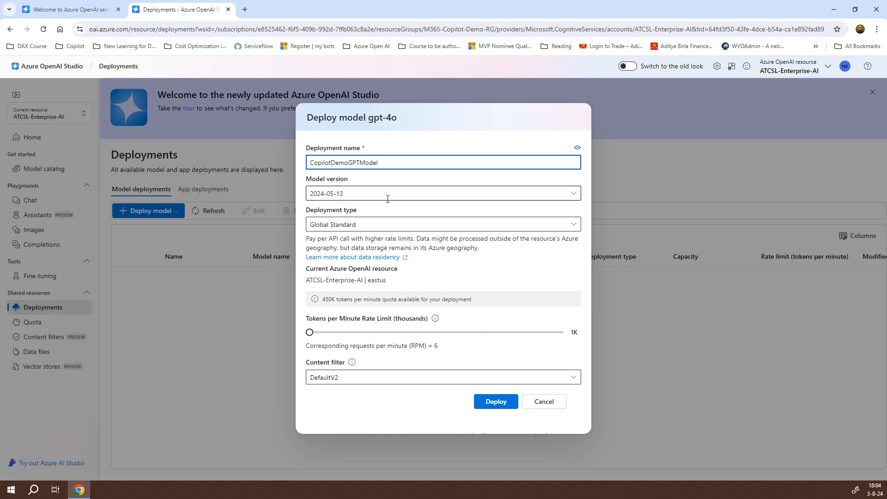
pyautogui.click(443, 224)
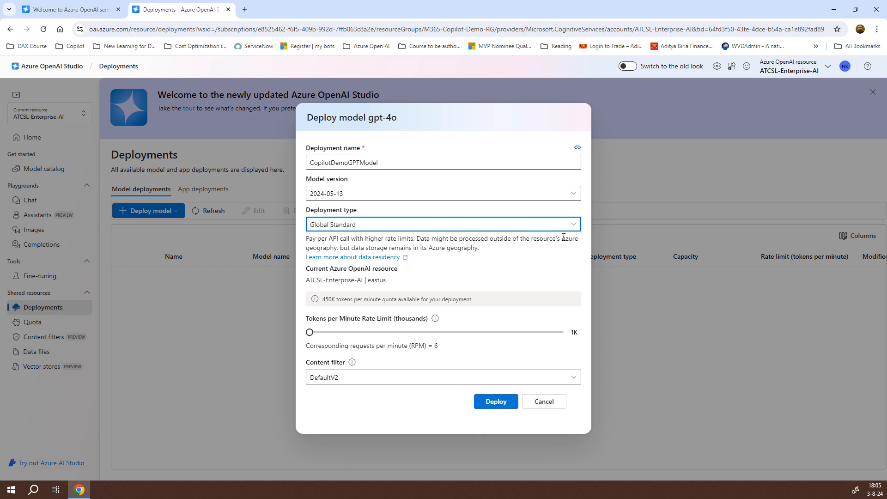
pyautogui.click(443, 224)
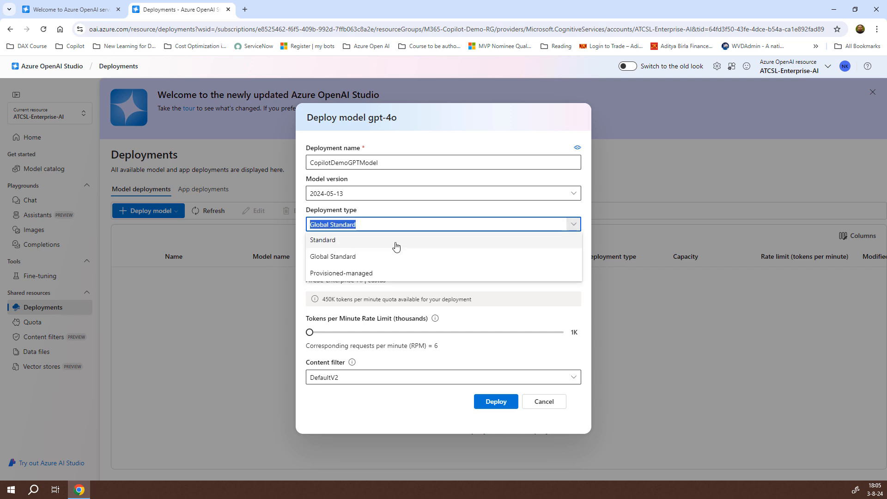
pyautogui.click(323, 240)
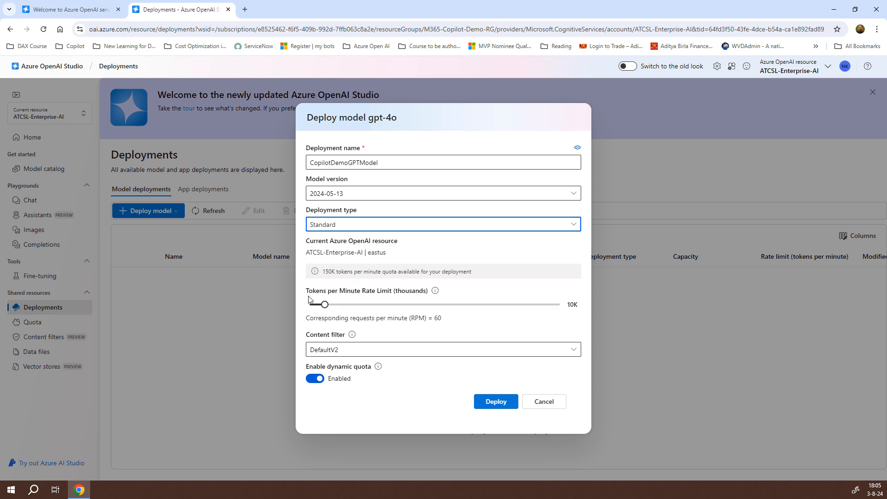
pyautogui.moveTo(416, 300)
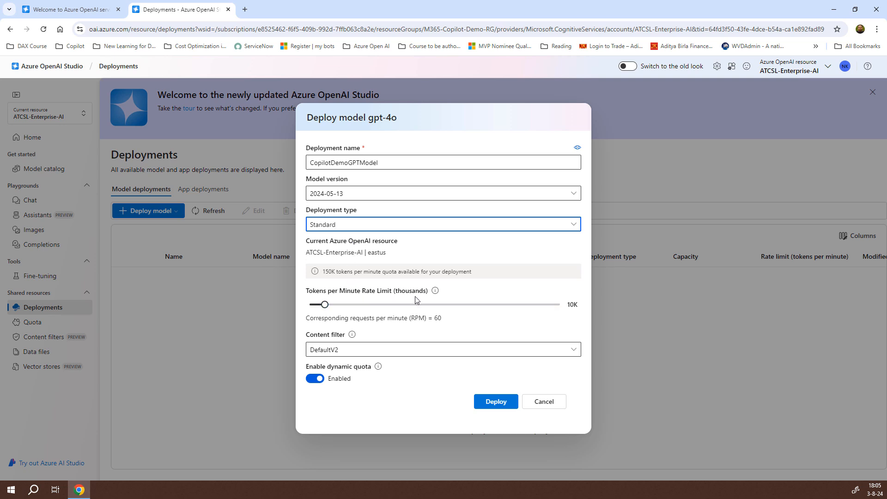
pyautogui.moveTo(577, 313)
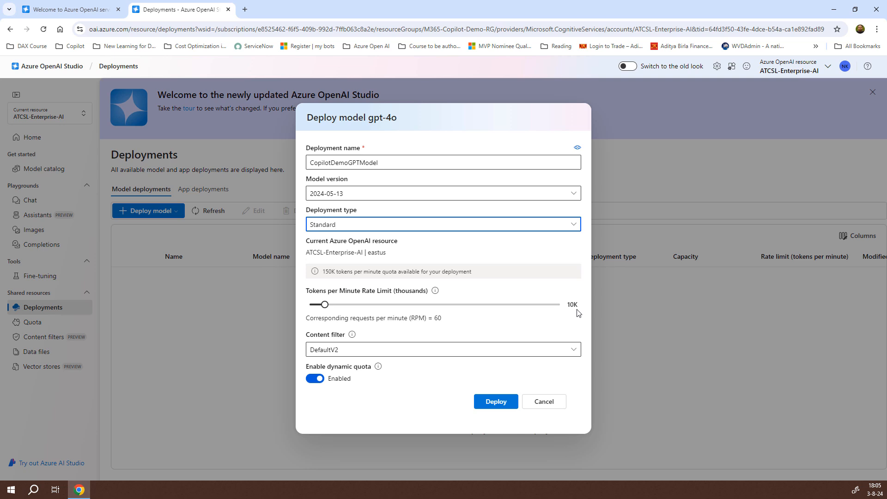
pyautogui.moveTo(304, 327)
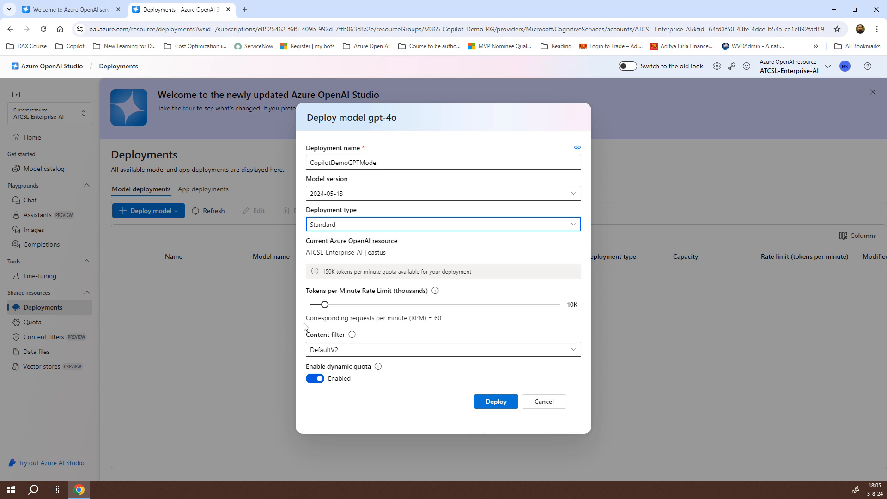
pyautogui.moveTo(414, 329)
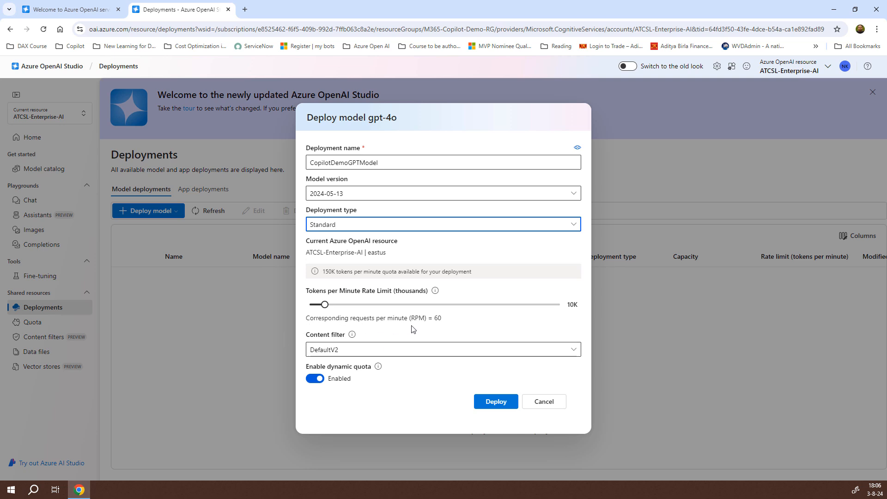
pyautogui.moveTo(388, 321)
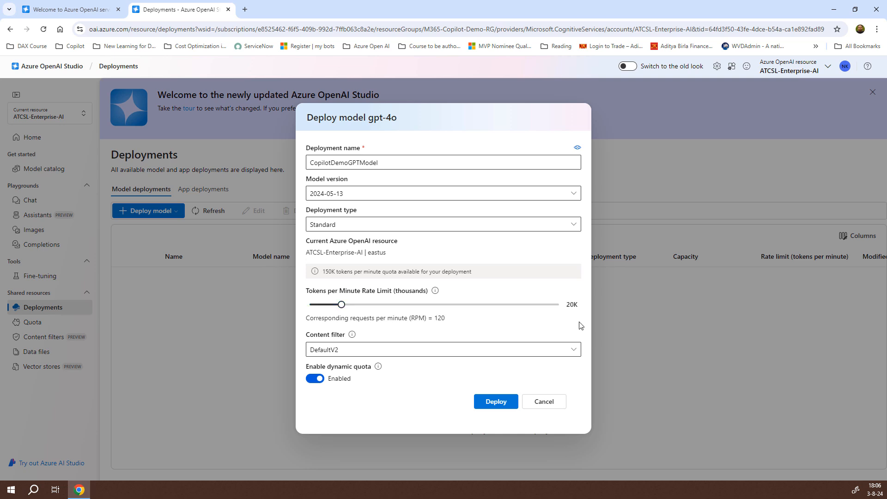
pyautogui.moveTo(574, 316)
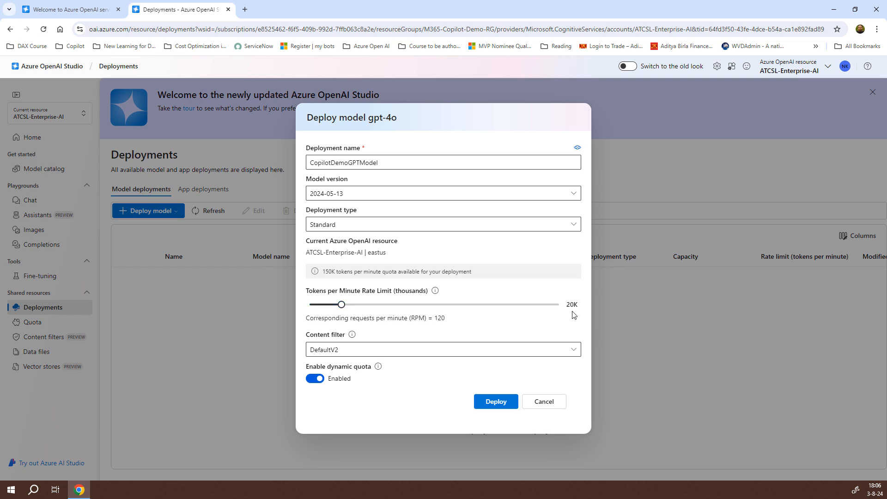
pyautogui.moveTo(326, 342)
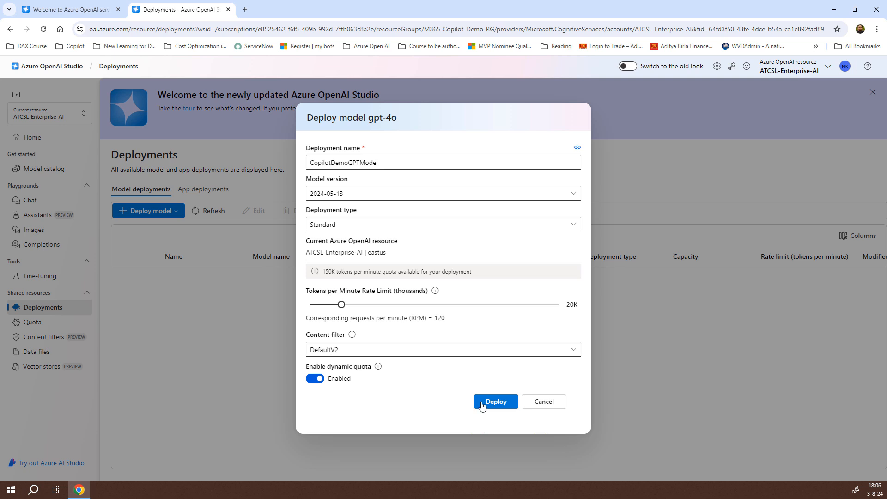
pyautogui.moveTo(498, 403)
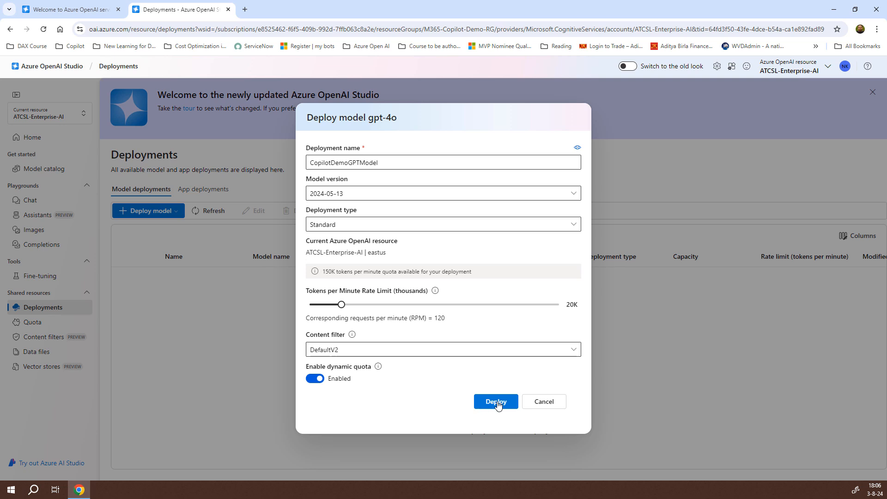
pyautogui.moveTo(336, 372)
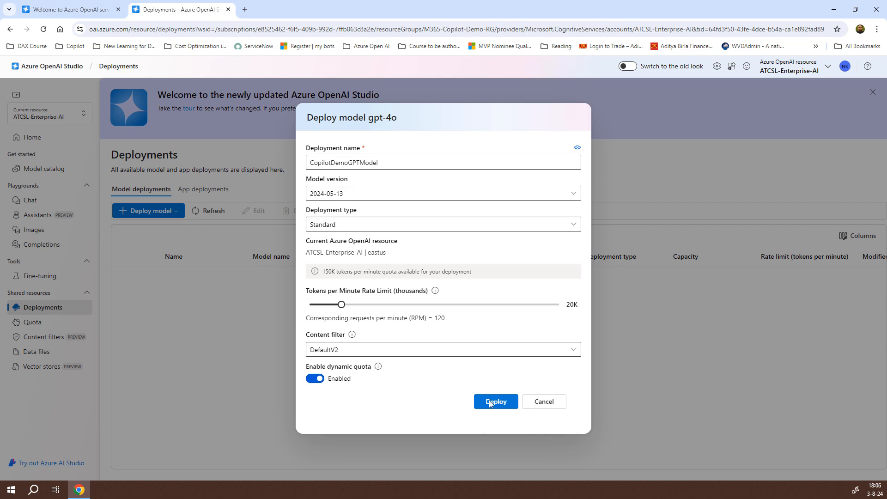
# - Deploy CopilotDemoGPTModel and view its details with Target URI and key
pyautogui.click(495, 401)
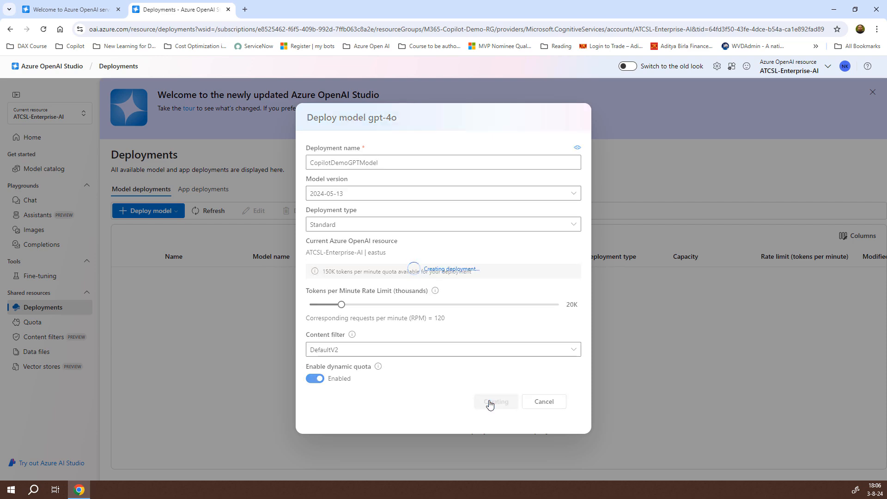
pyautogui.click(496, 403)
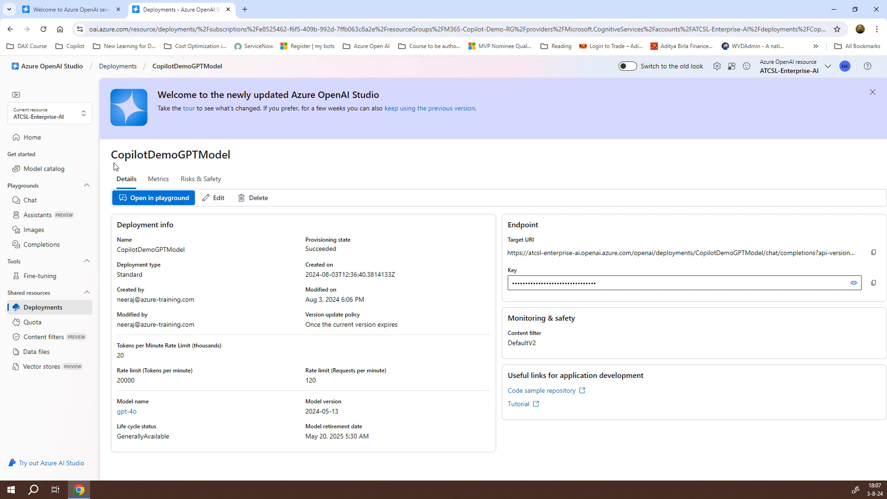
pyautogui.moveTo(223, 369)
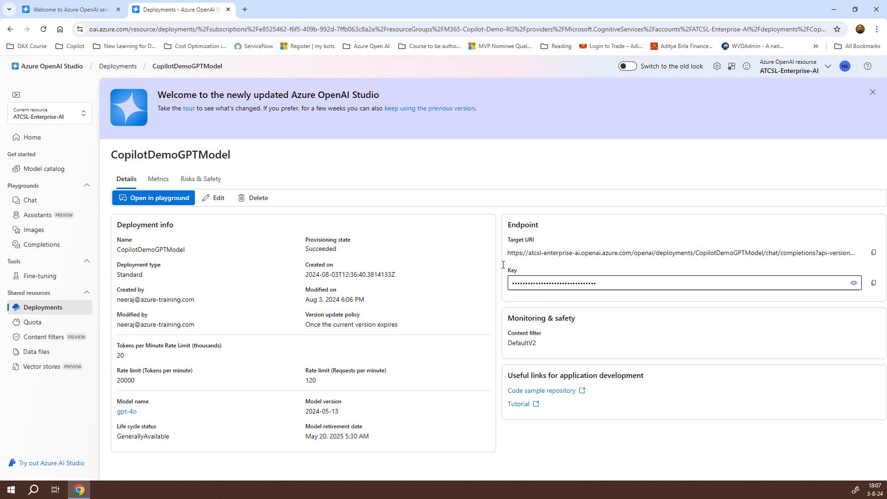
pyautogui.moveTo(535, 236)
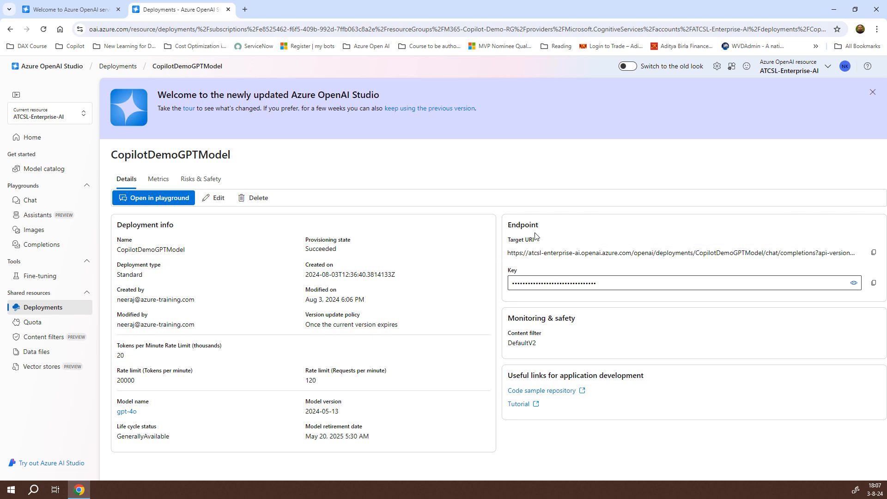
pyautogui.moveTo(654, 255)
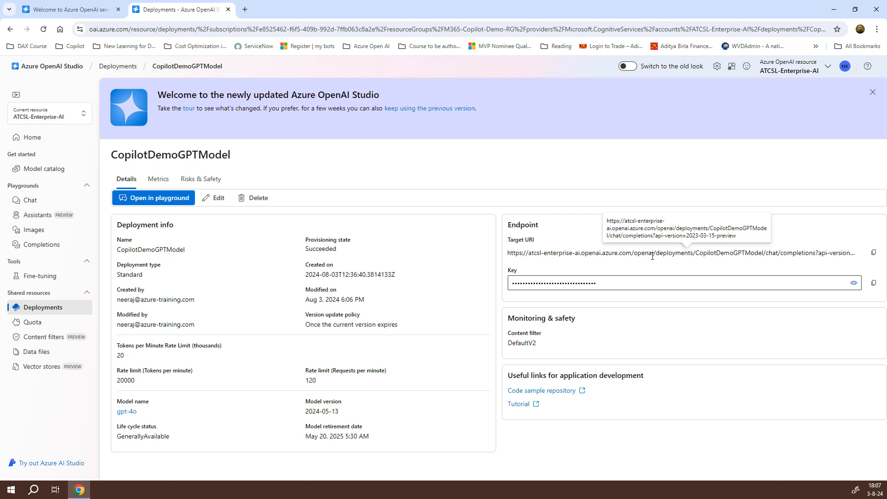
pyautogui.moveTo(768, 261)
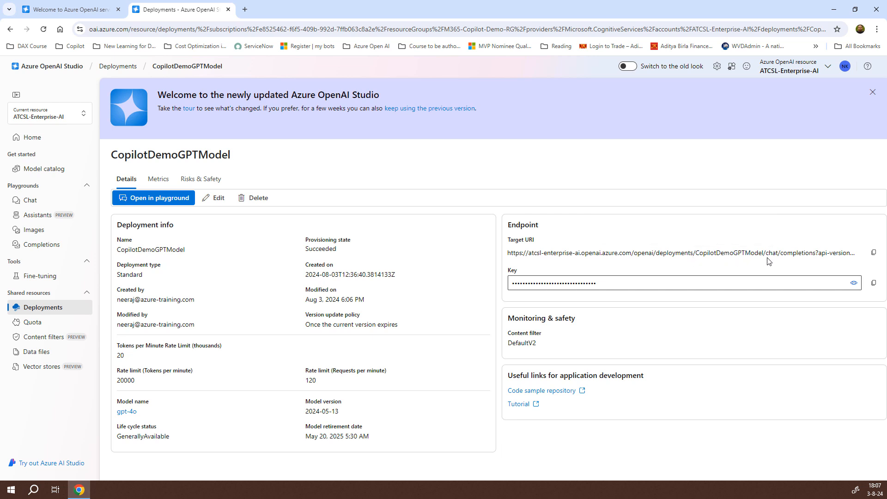
pyautogui.moveTo(777, 262)
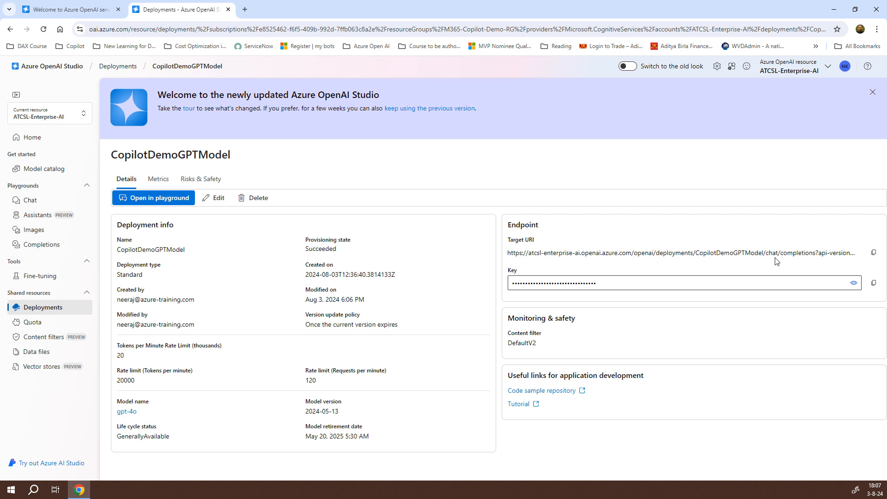
pyautogui.moveTo(335, 267)
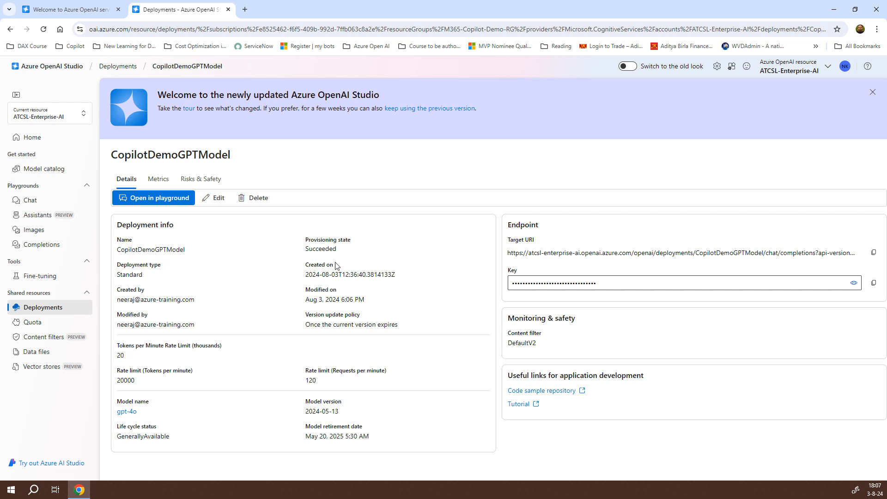
# - Enter customer-service system instructions for the assistant in the Assistants playground
pyautogui.click(38, 215)
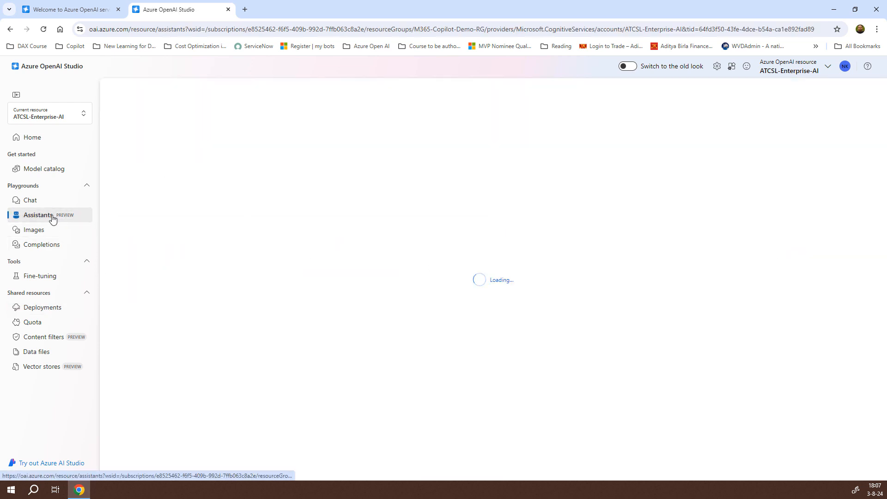
pyautogui.click(38, 214)
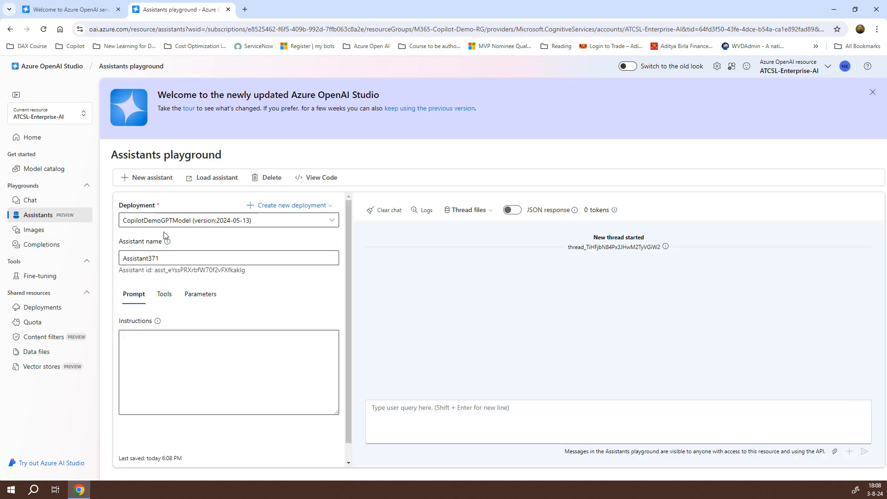
pyautogui.moveTo(237, 234)
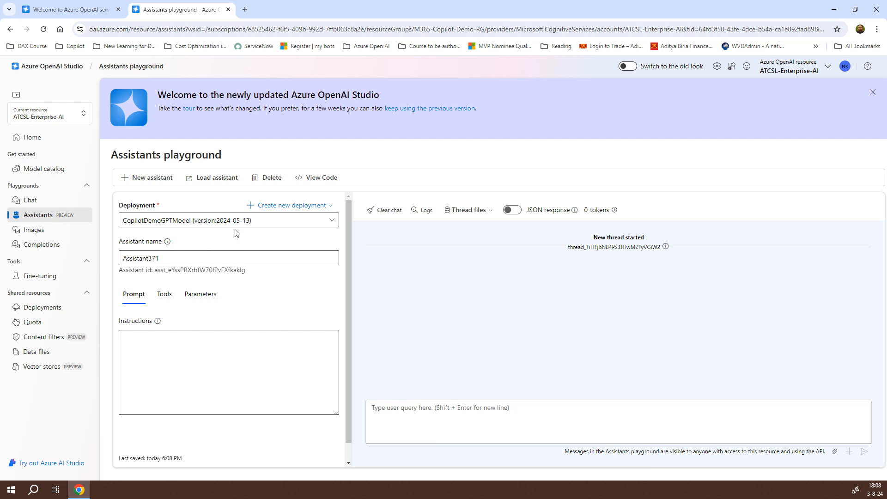
pyautogui.moveTo(177, 251)
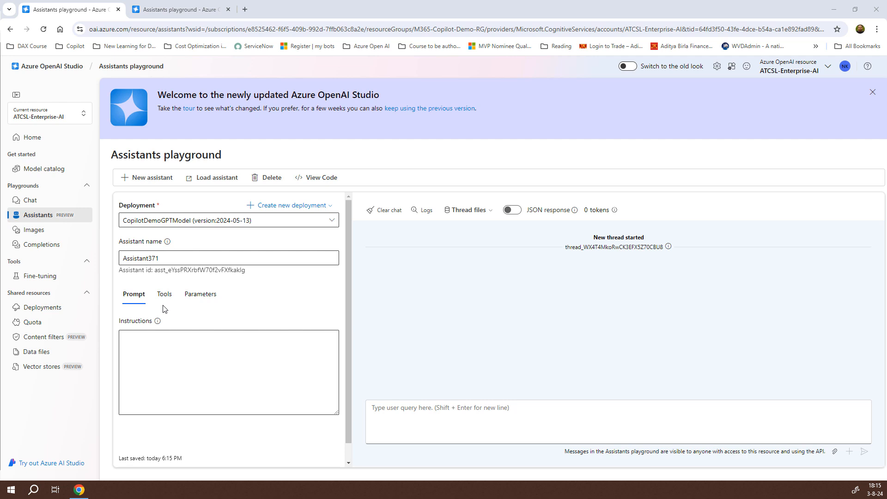
pyautogui.click(228, 372)
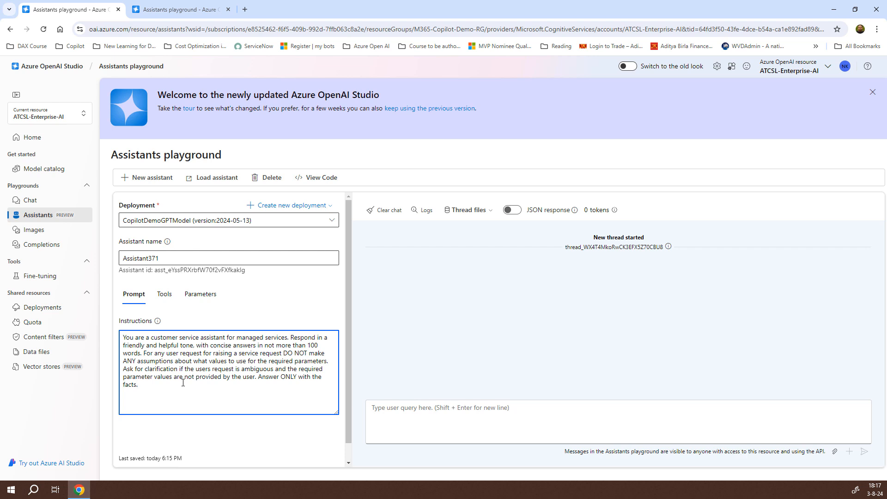
pyautogui.moveTo(172, 312)
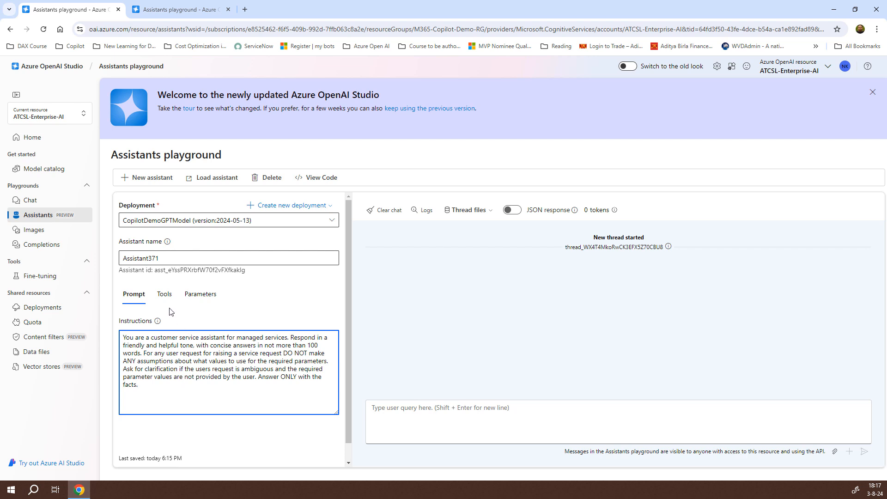
# - Show the assistant's Tools settings for file search, code interpreter and functions
pyautogui.click(164, 294)
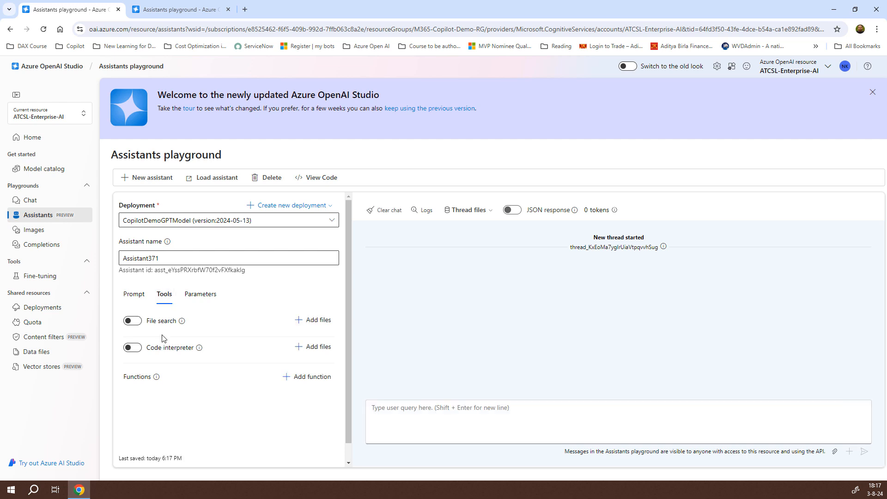
pyautogui.moveTo(174, 333)
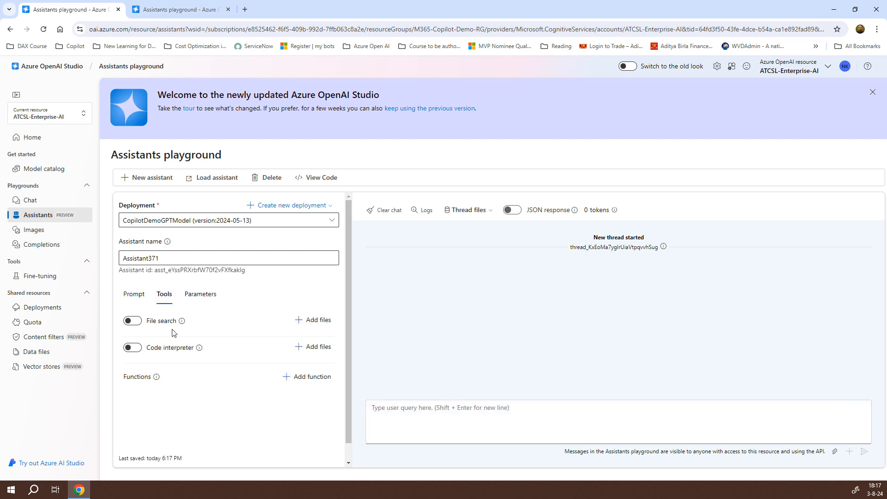
pyautogui.moveTo(161, 357)
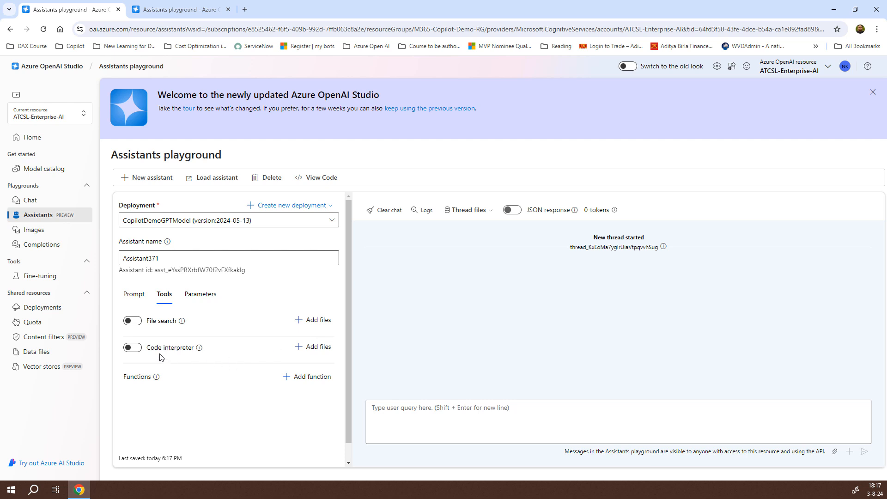
pyautogui.moveTo(199, 355)
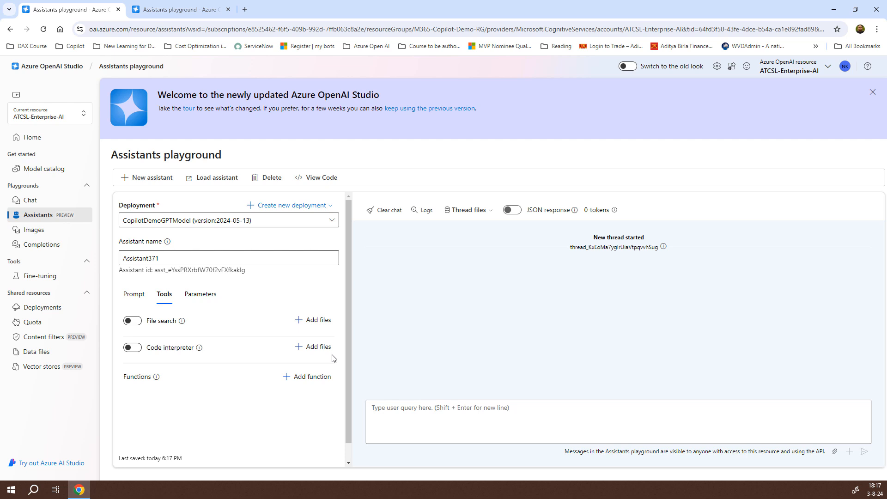
pyautogui.moveTo(237, 375)
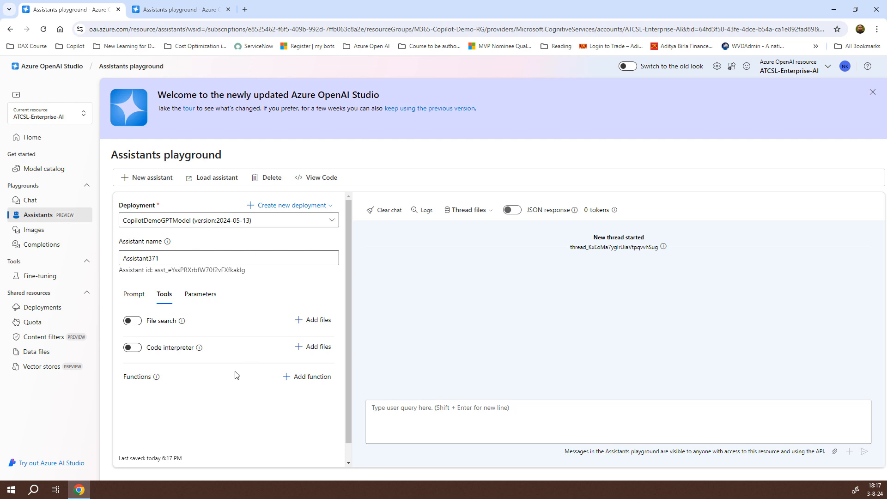
pyautogui.moveTo(312, 376)
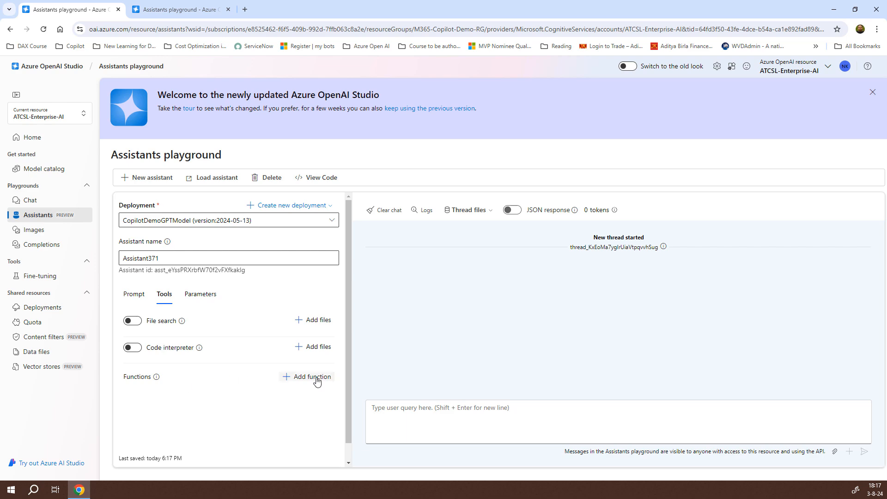
# - Add and save a get_shared_mailbox function with mailbox name, alias, email id and access parameters
pyautogui.click(312, 376)
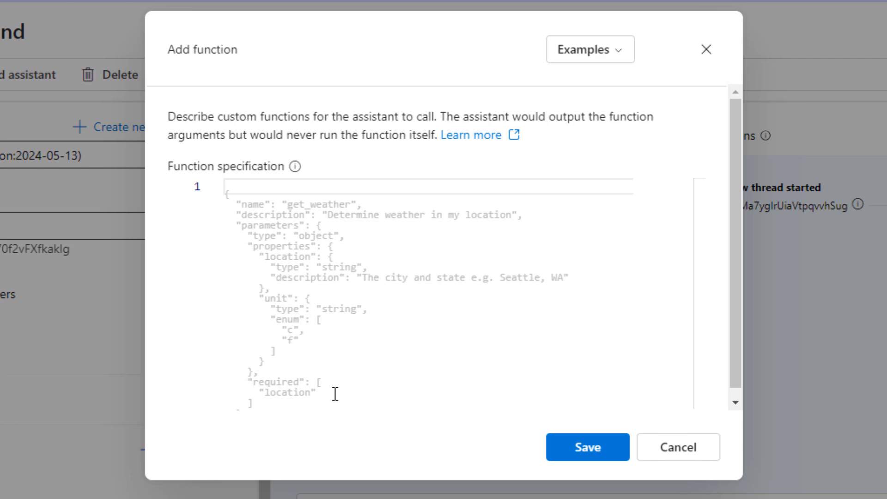
pyautogui.moveTo(344, 418)
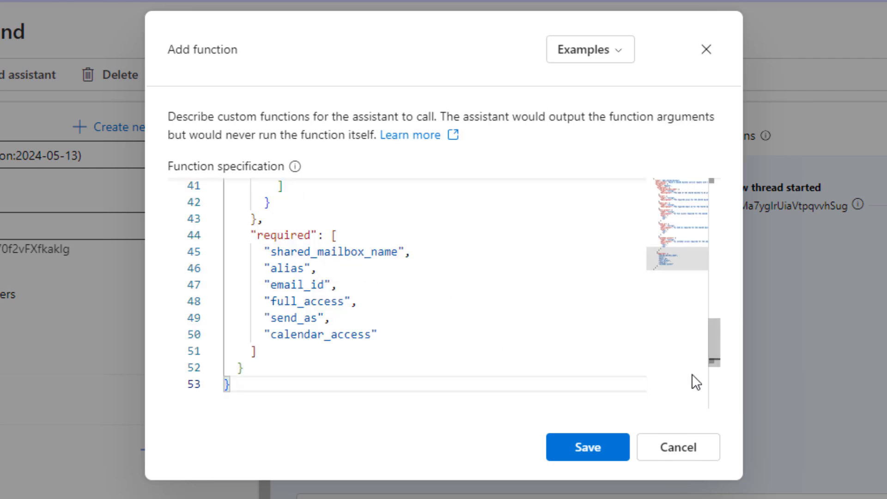
pyautogui.scroll(3)
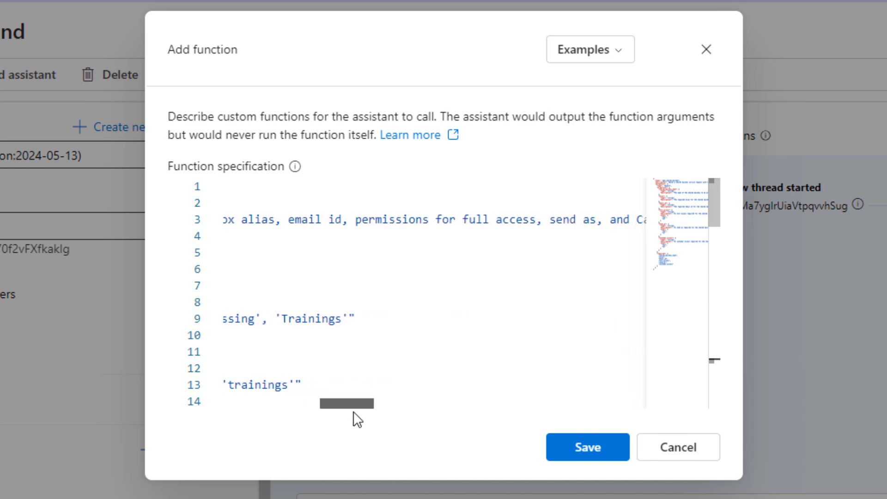
pyautogui.hscroll(3)
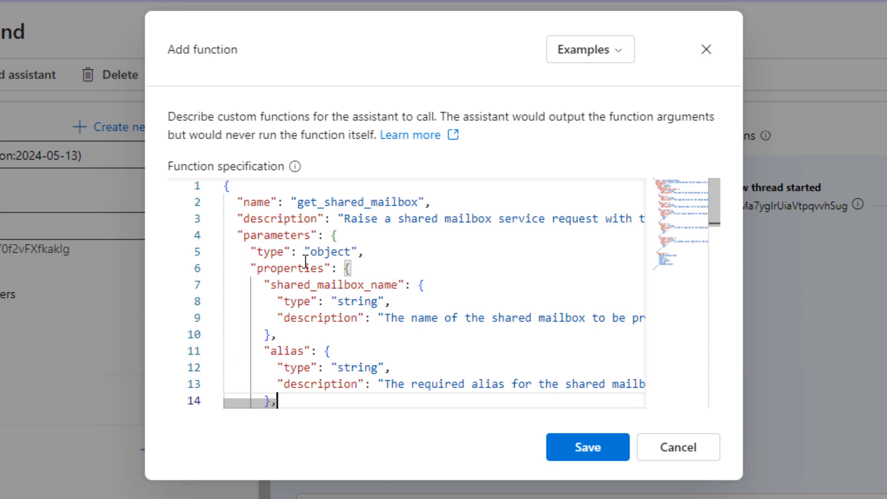
pyautogui.scroll(-3)
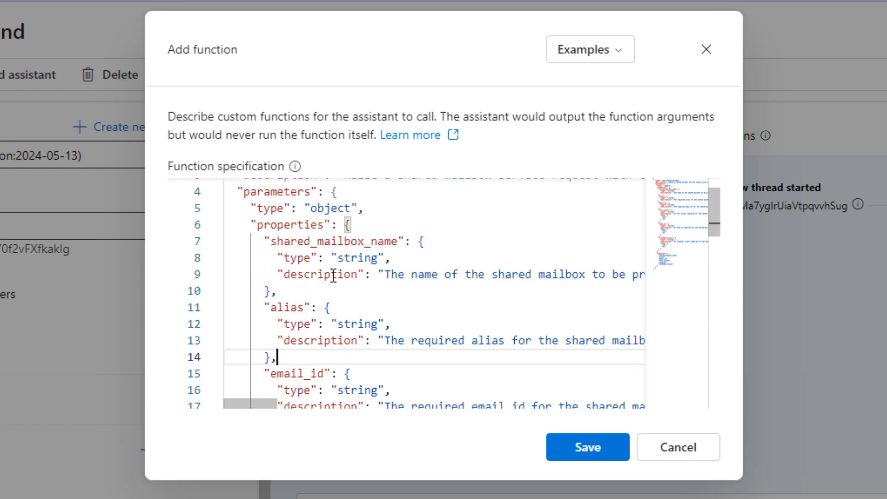
pyautogui.moveTo(394, 261)
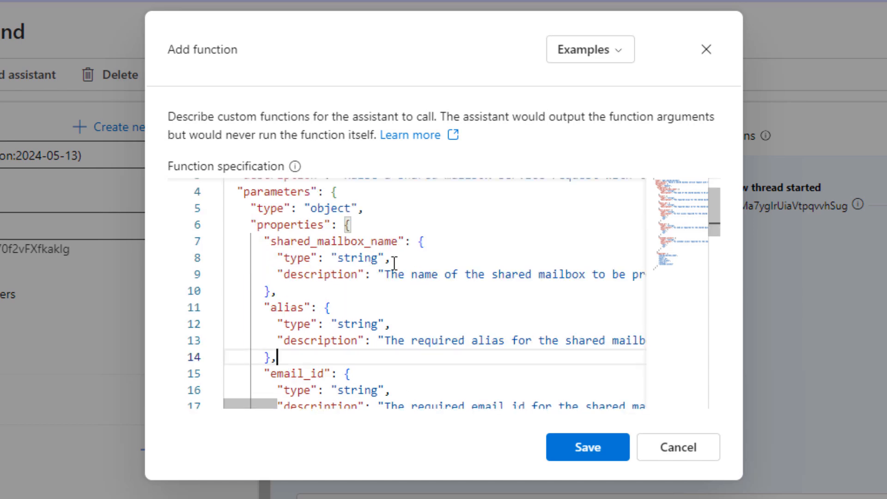
pyautogui.moveTo(320, 375)
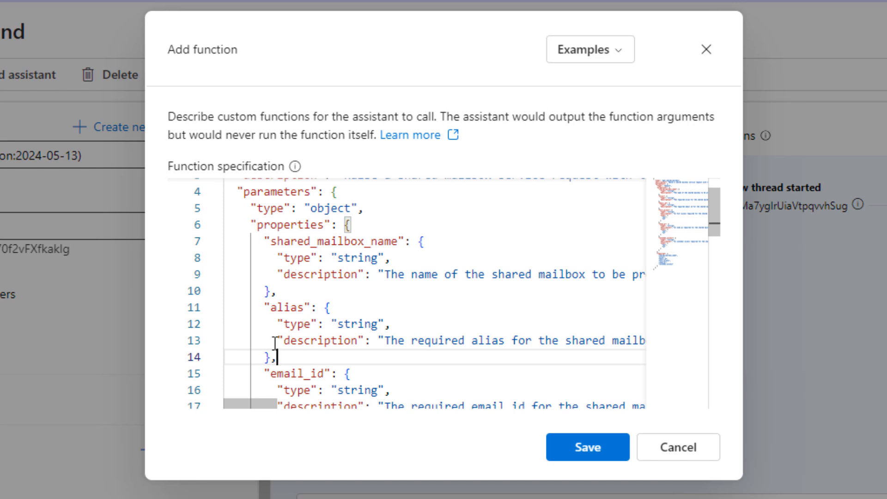
pyautogui.scroll(-3)
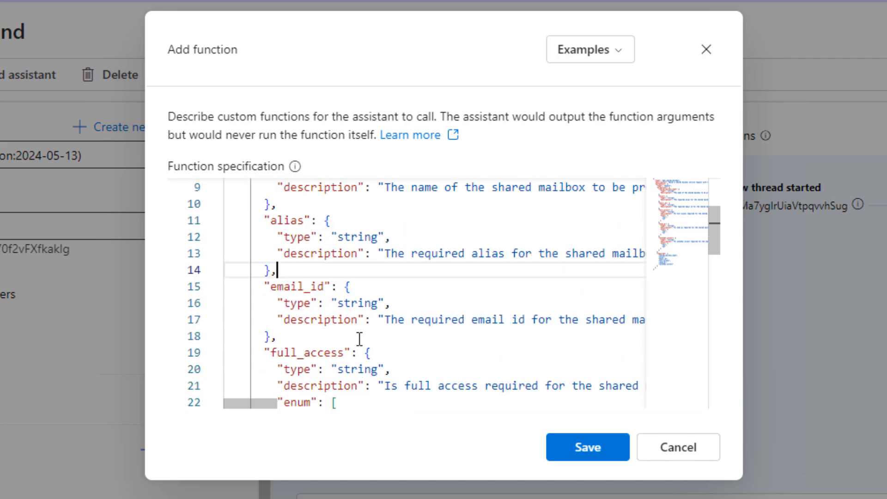
pyautogui.scroll(-3)
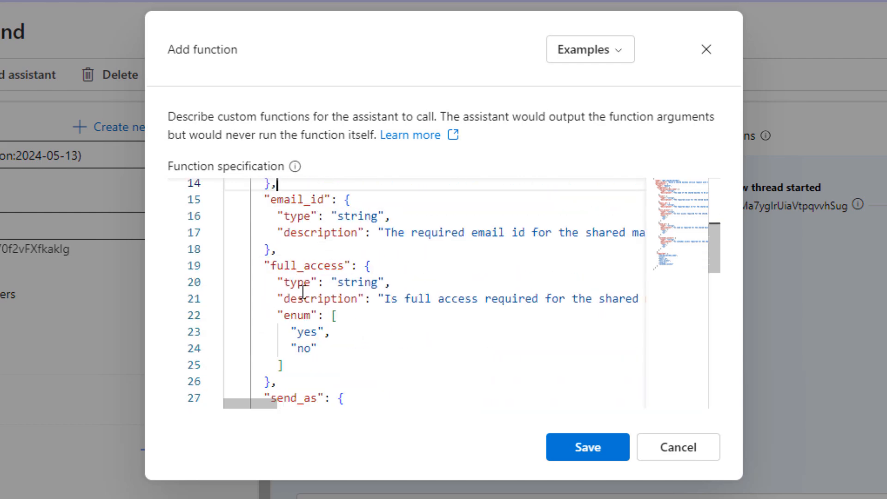
pyautogui.scroll(-3)
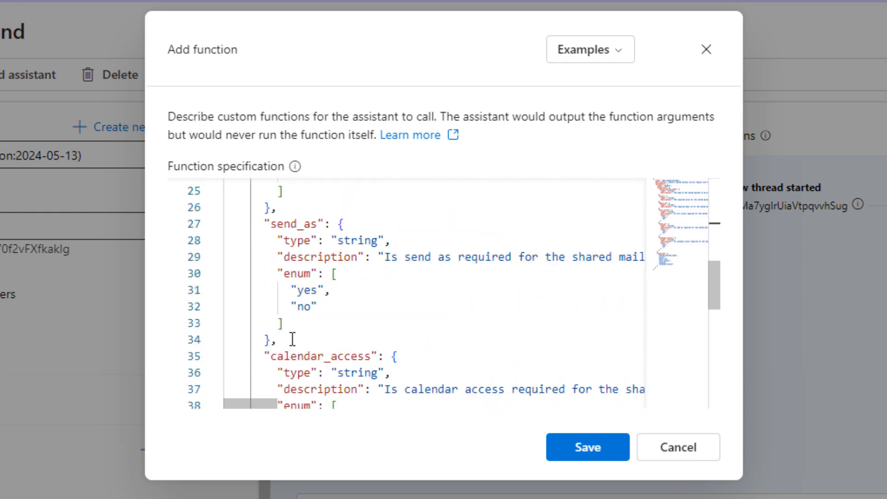
pyautogui.scroll(-3)
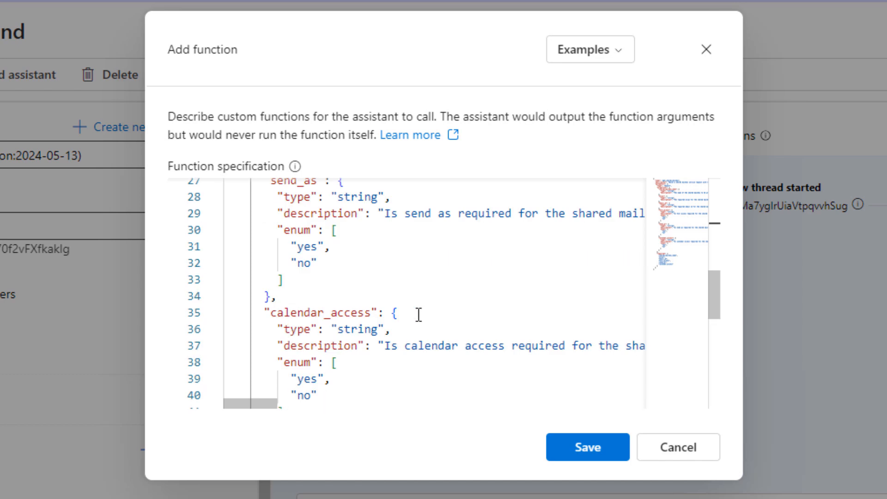
pyautogui.scroll(-3)
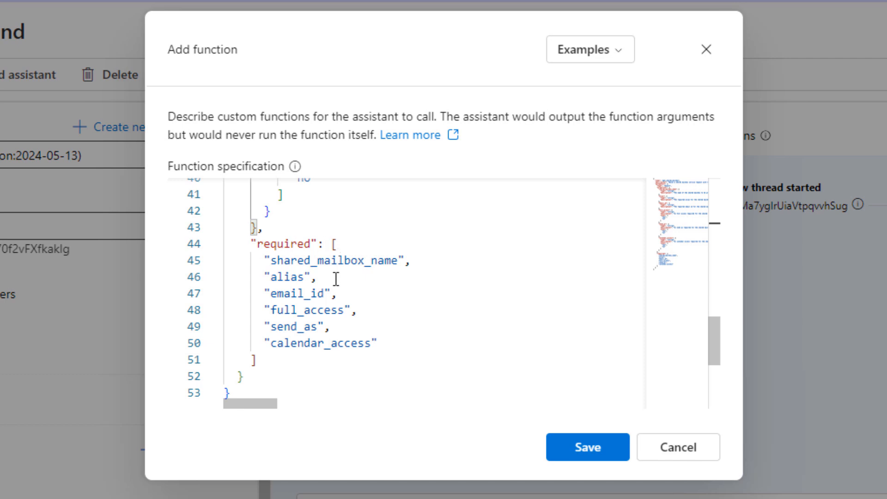
pyautogui.moveTo(337, 344)
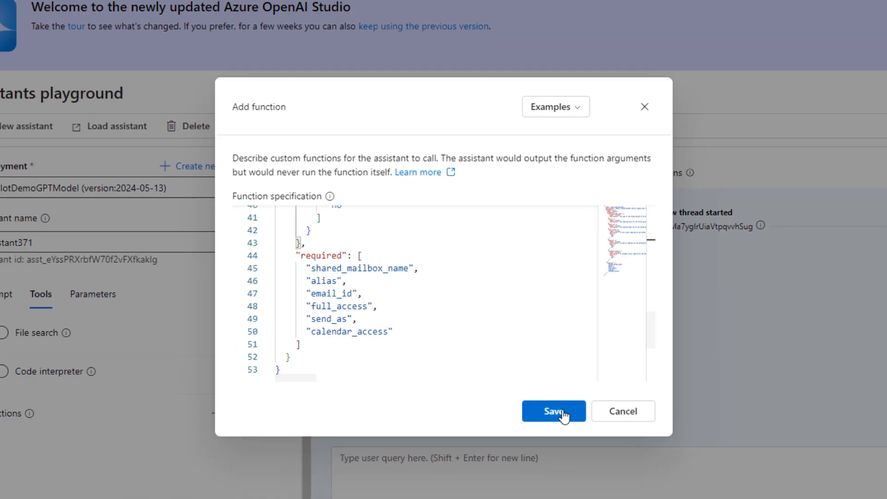
pyautogui.click(553, 411)
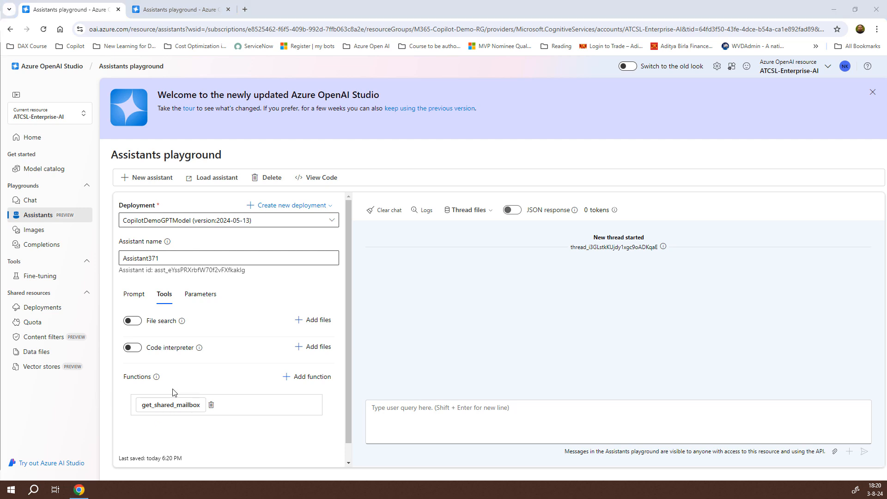
# - Add a set_mailbox_quota function requiring emailid, warning, send and receive quota limits, and review its JSON
pyautogui.click(311, 376)
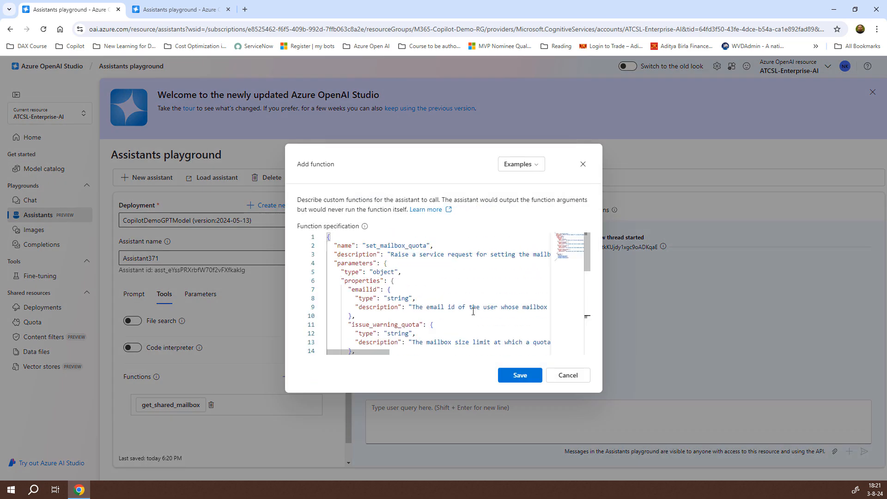
pyautogui.moveTo(400, 265)
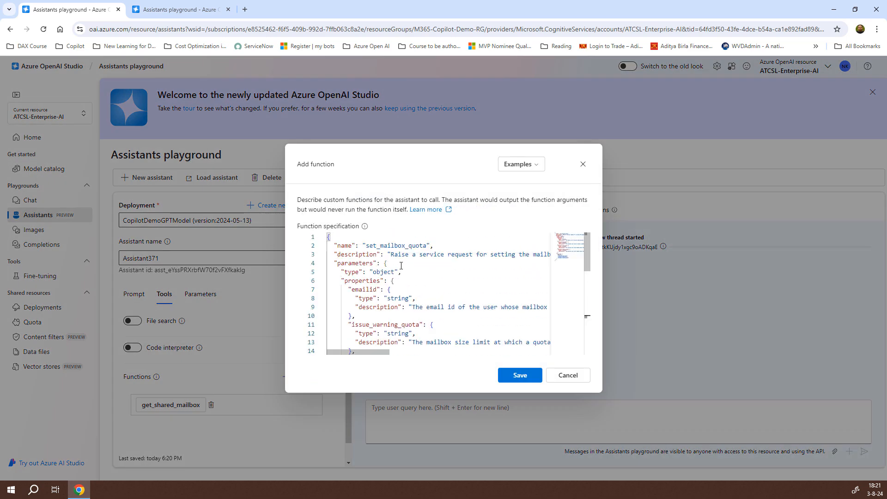
pyautogui.moveTo(432, 268)
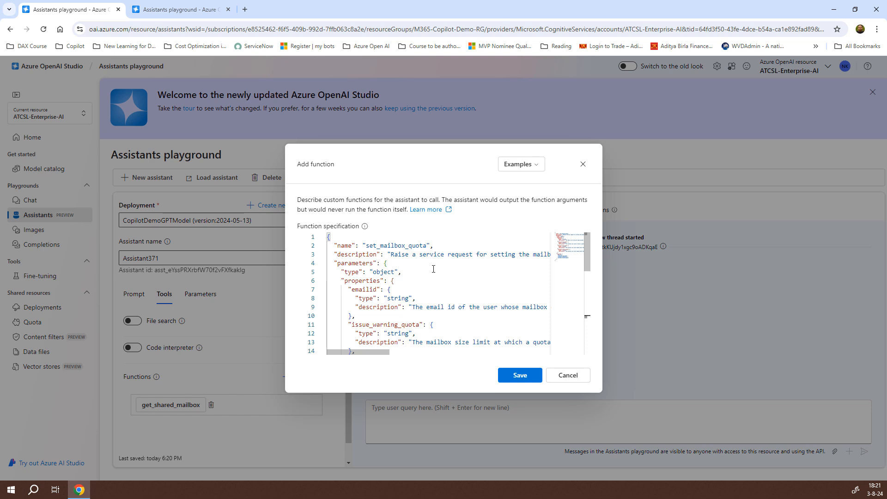
pyautogui.moveTo(383, 262)
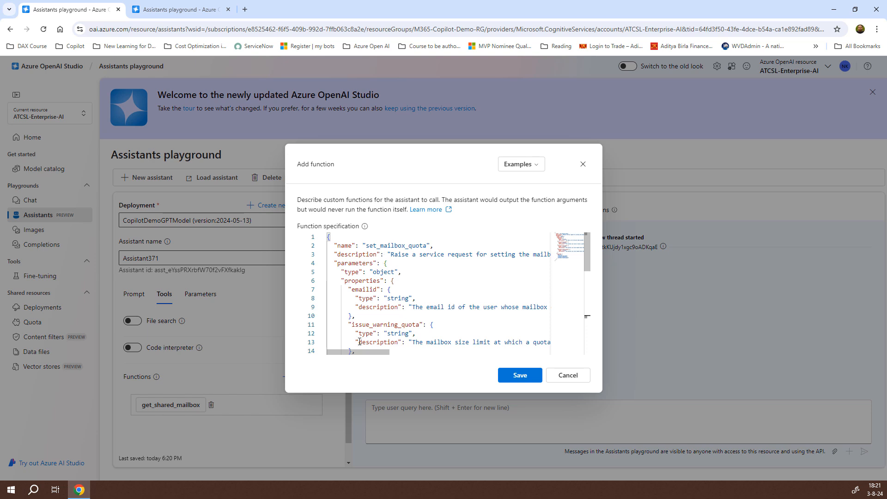
pyautogui.hscroll(3)
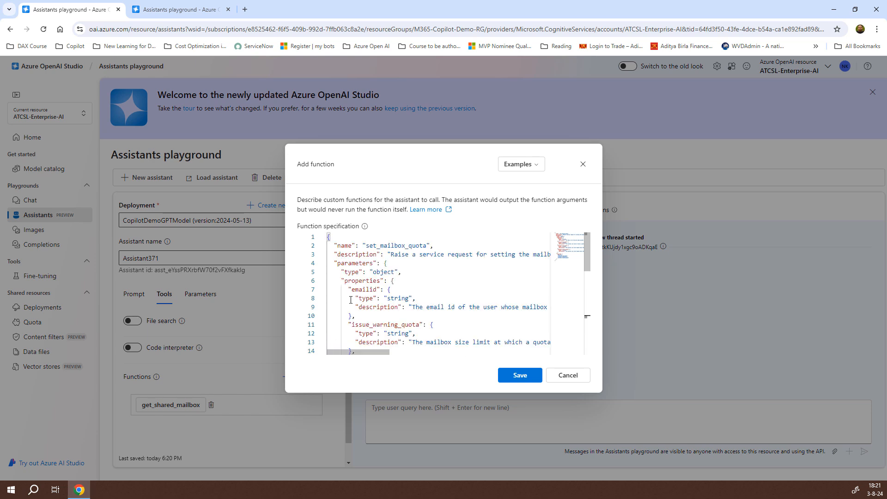
pyautogui.scroll(-3)
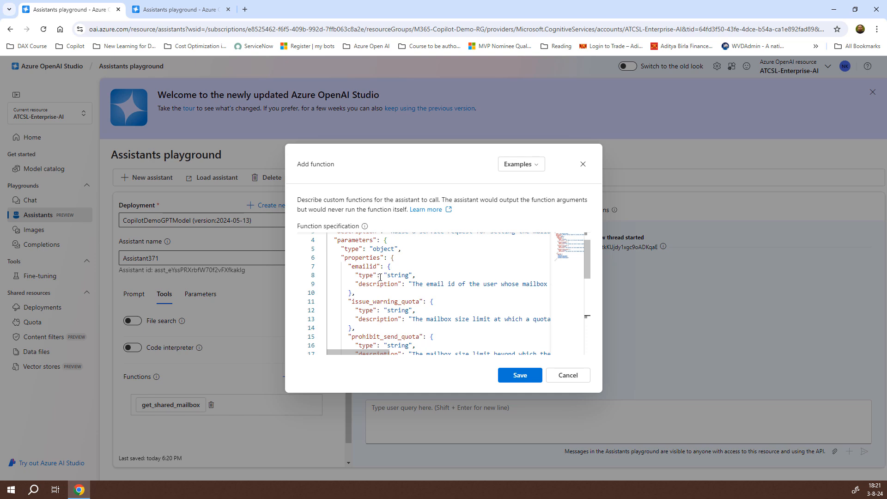
pyautogui.moveTo(393, 288)
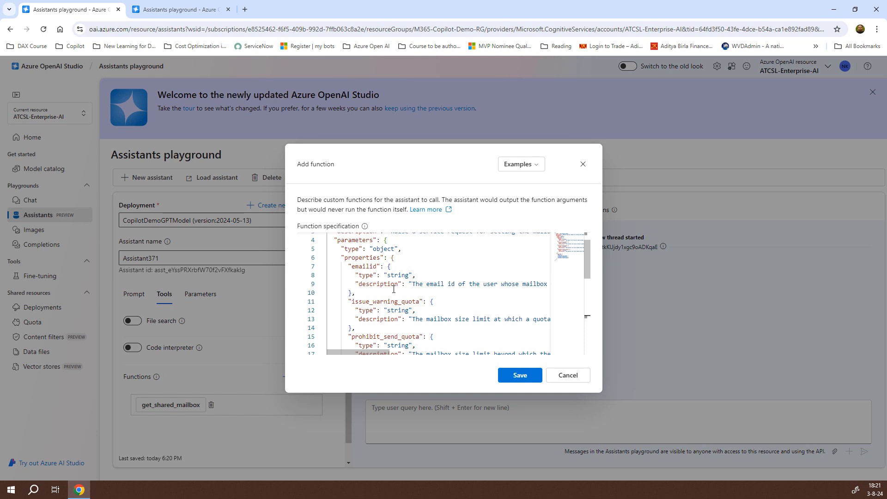
pyautogui.scroll(-3)
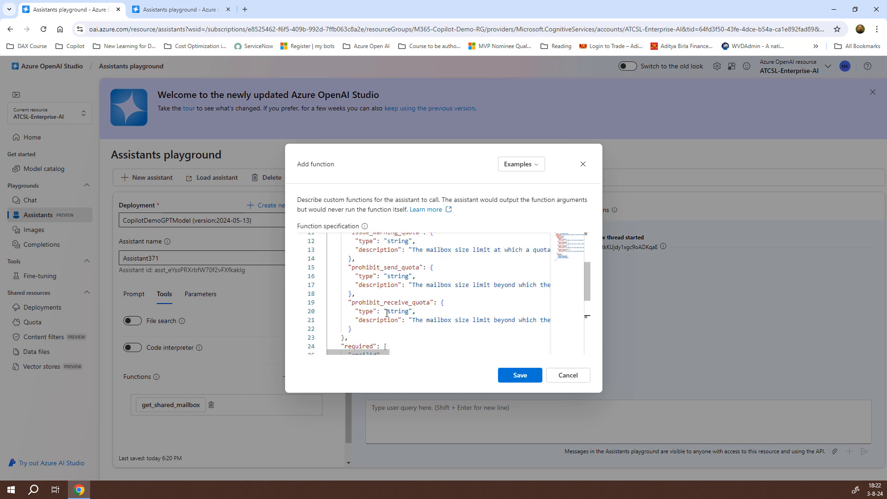
pyautogui.scroll(-3)
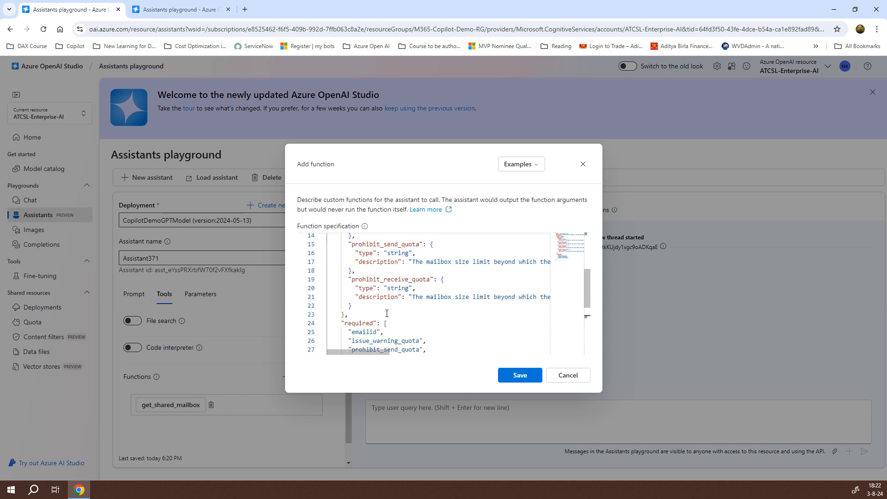
pyautogui.scroll(-3)
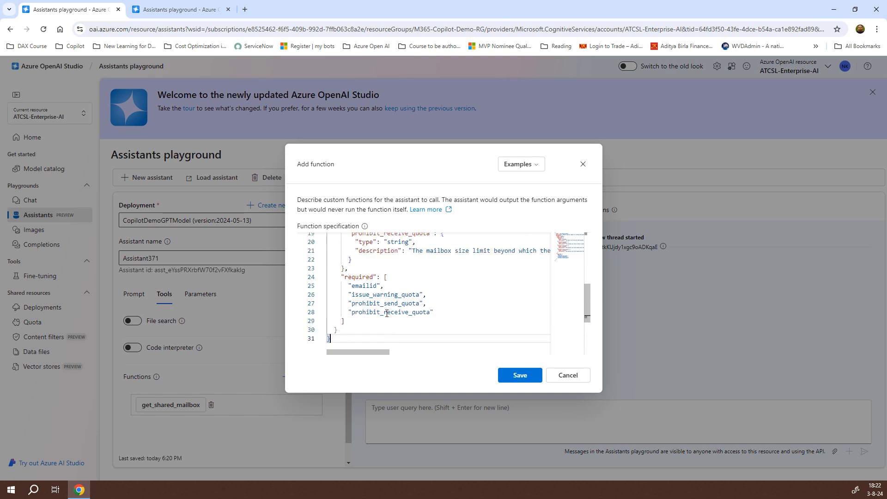
pyautogui.moveTo(387, 279)
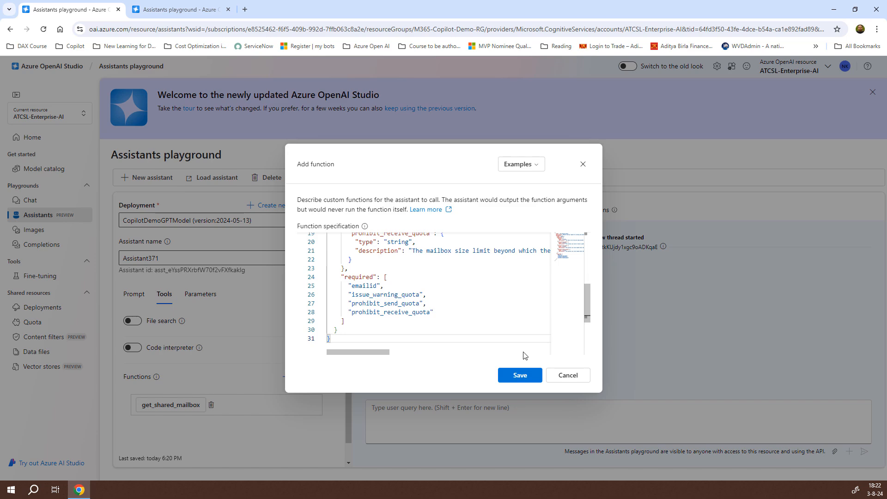
pyautogui.click(519, 375)
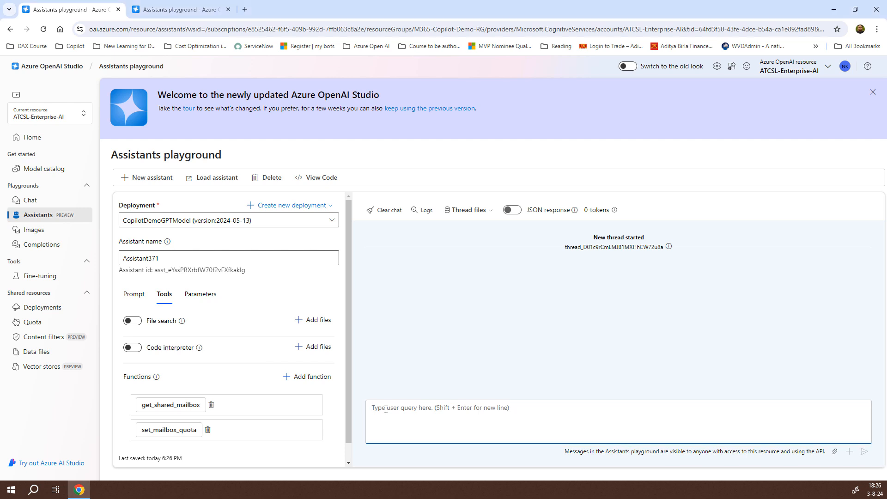
pyautogui.write('I wi')
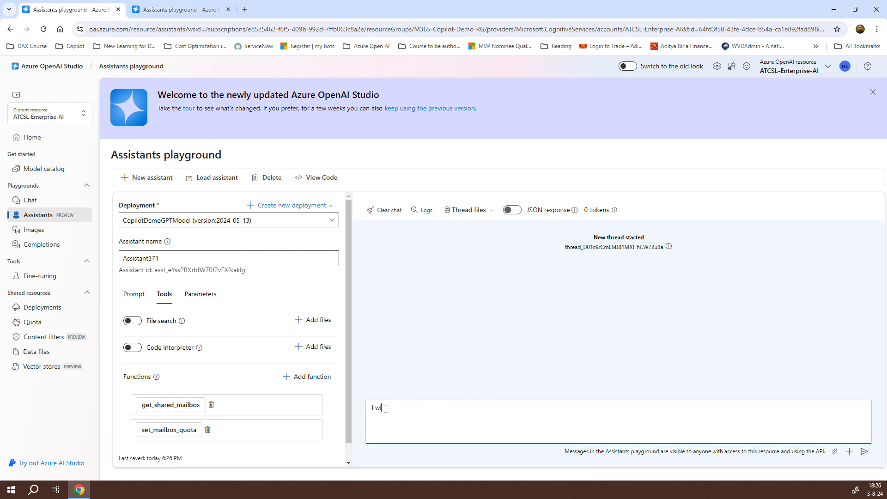
pyautogui.write('sh to create a')
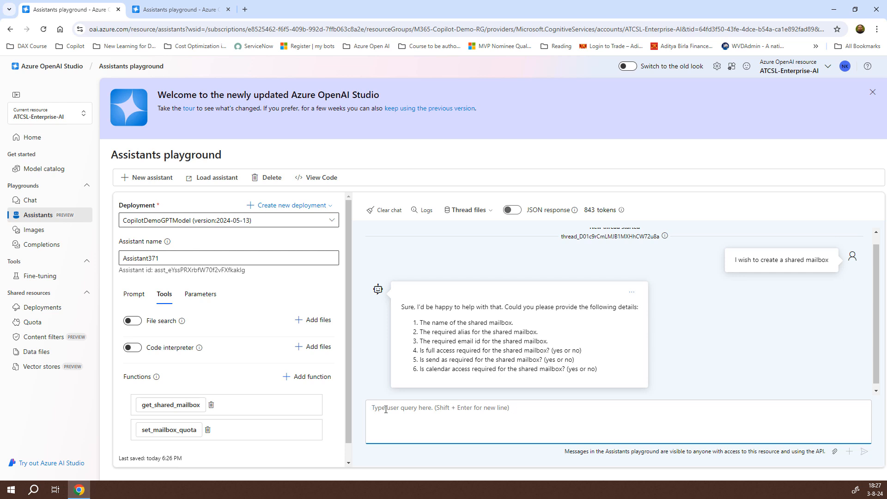
pyautogui.write('The')
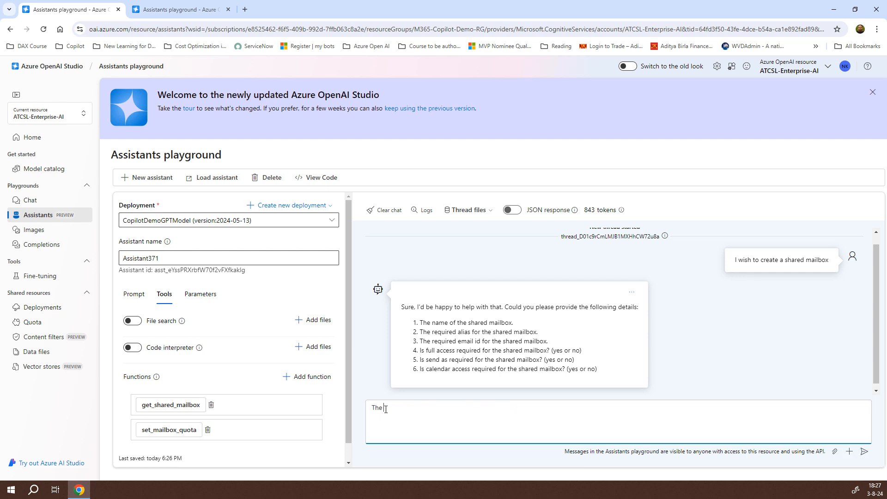
pyautogui.write('email id is')
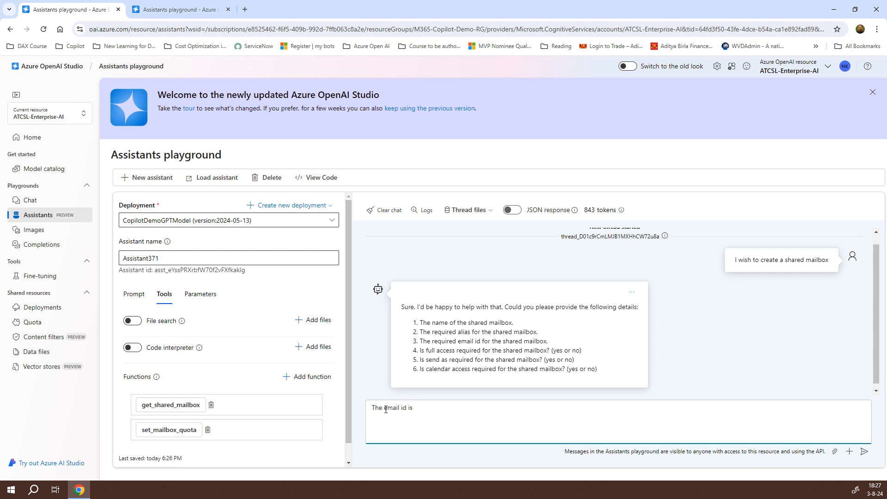
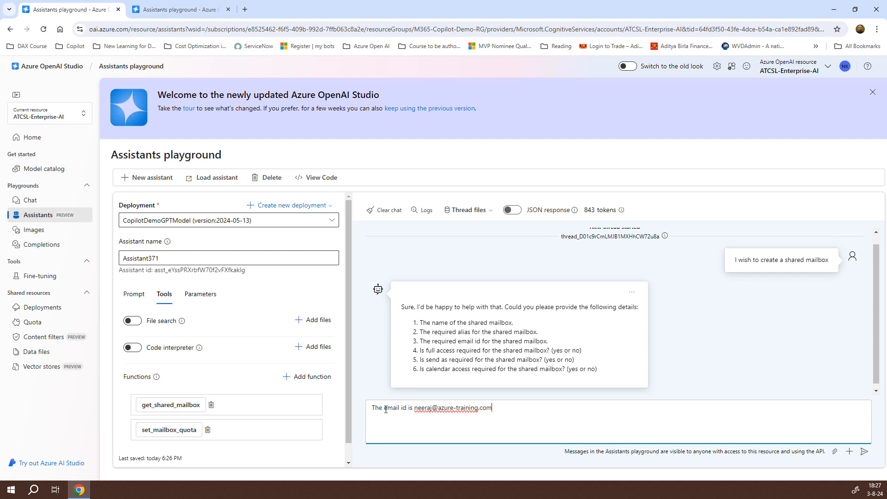
pyautogui.click(865, 451)
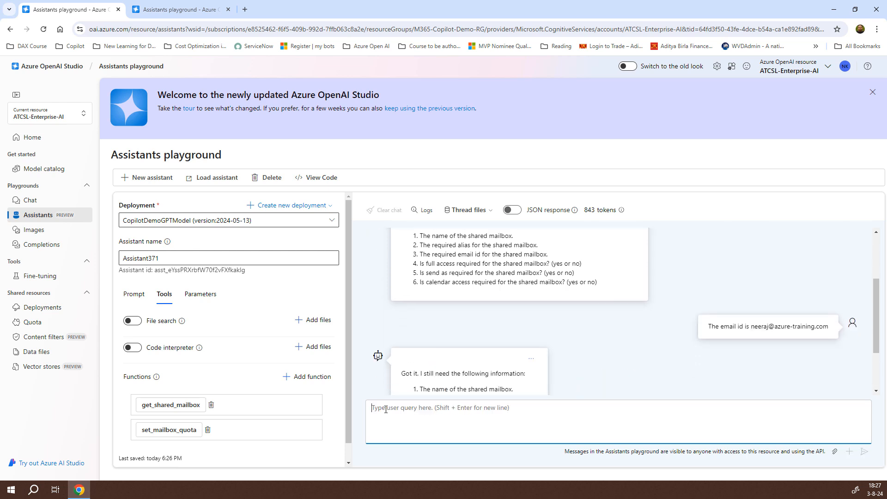
pyautogui.scroll(-3)
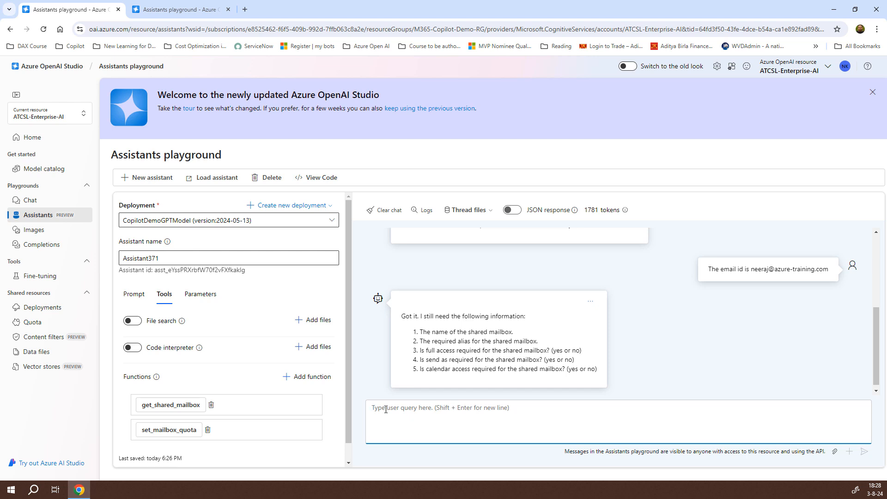
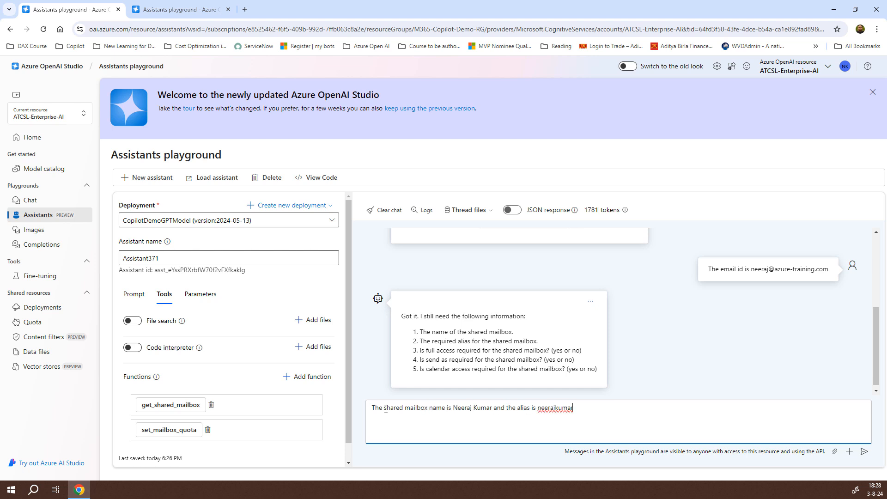
pyautogui.click(865, 451)
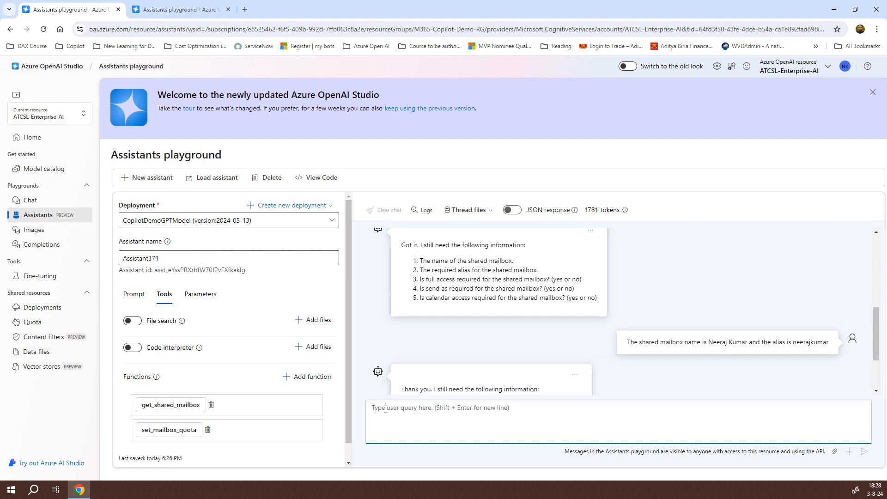
pyautogui.scroll(-3)
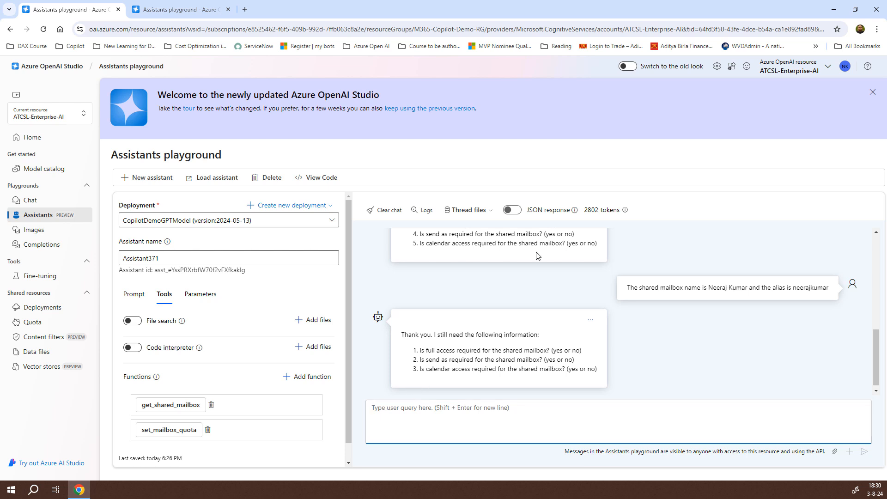
pyautogui.moveTo(321, 177)
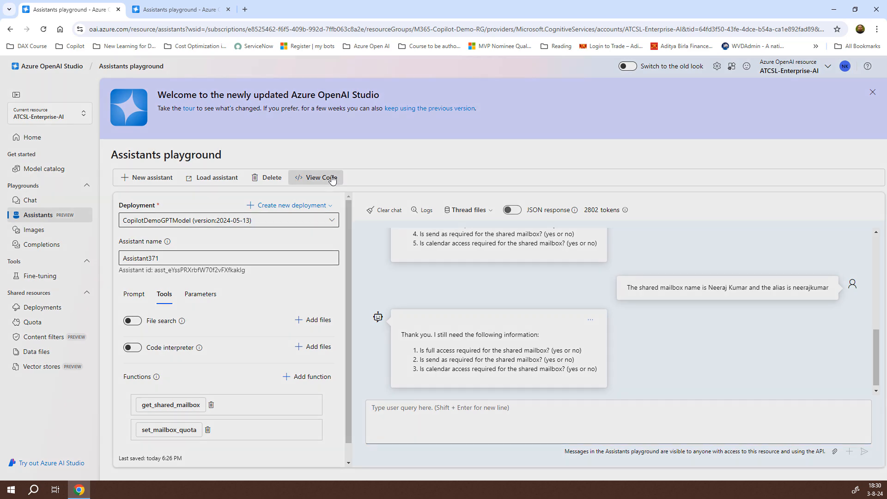
# - Copy the assistant's endpoint URL from the View Code sample and return to the chat
pyautogui.click(321, 178)
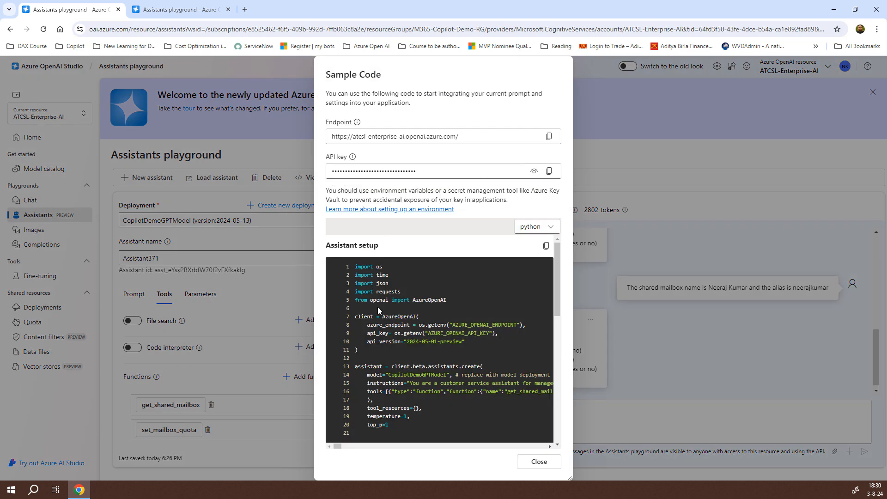
pyautogui.moveTo(428, 143)
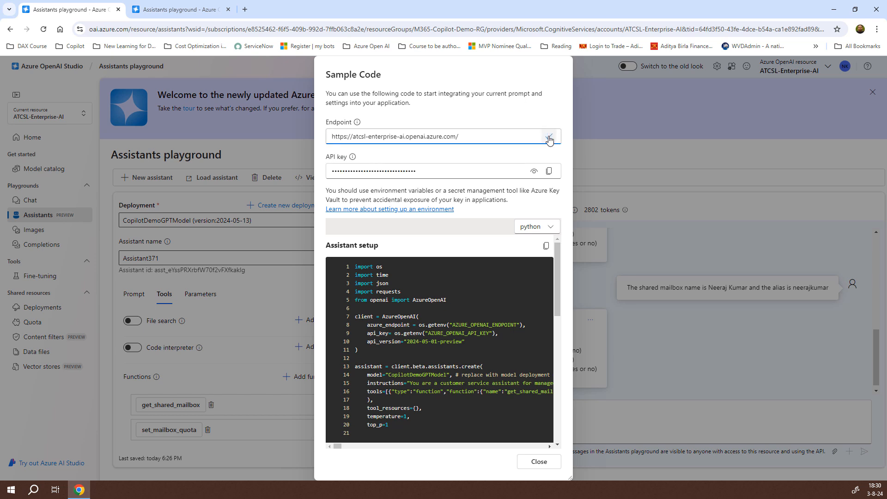
pyautogui.click(548, 137)
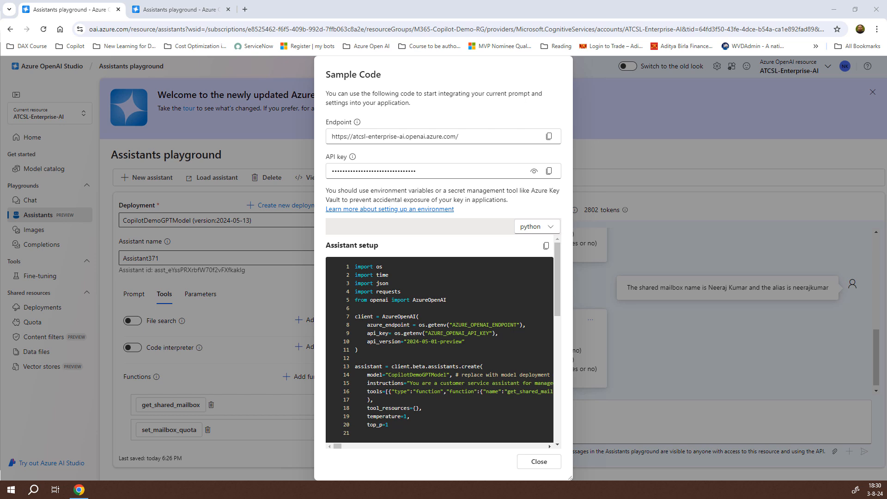
pyautogui.moveTo(274, 440)
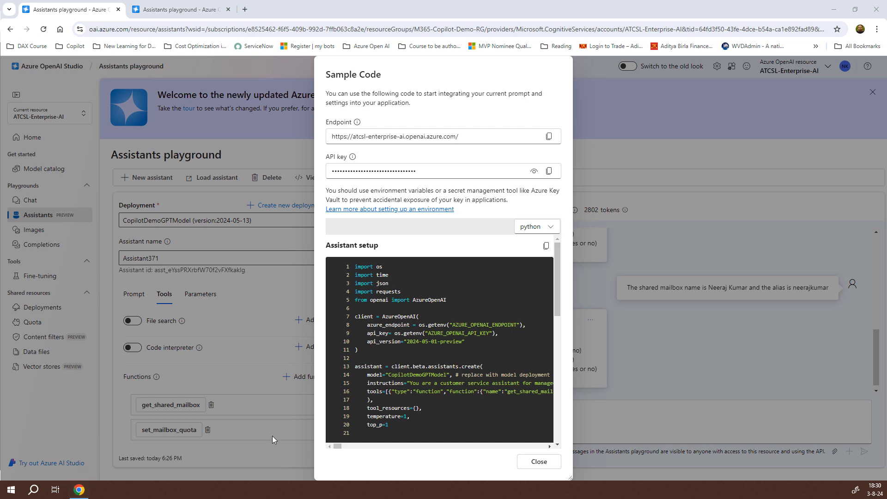
pyautogui.click(538, 461)
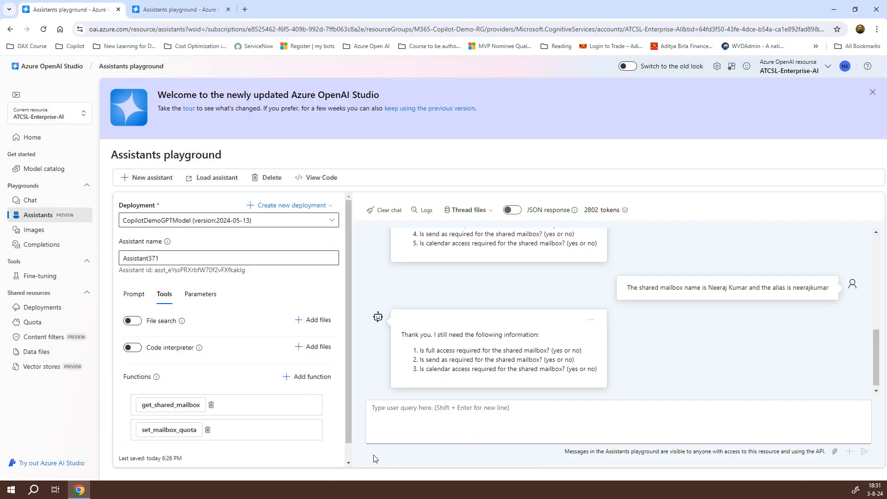
pyautogui.moveTo(347, 315)
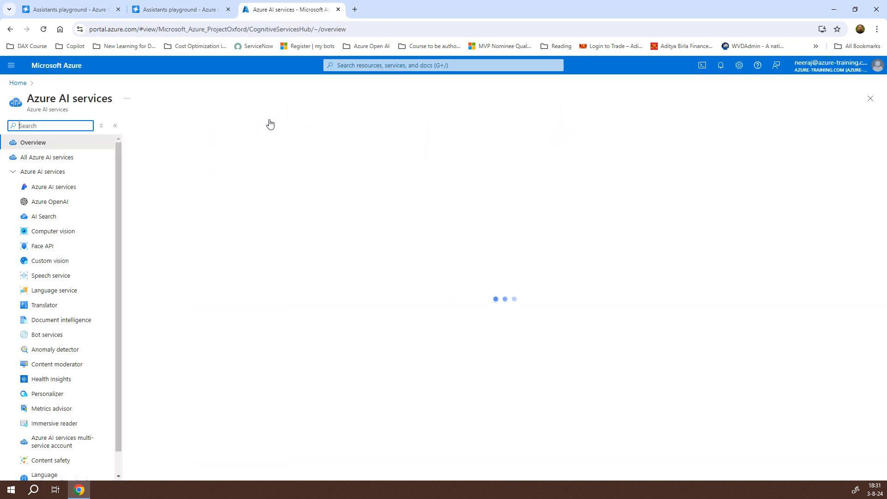
# - Open the Keys and Endpoint page of the ATCSL-Enterprise-AI Azure OpenAI resource
pyautogui.click(50, 202)
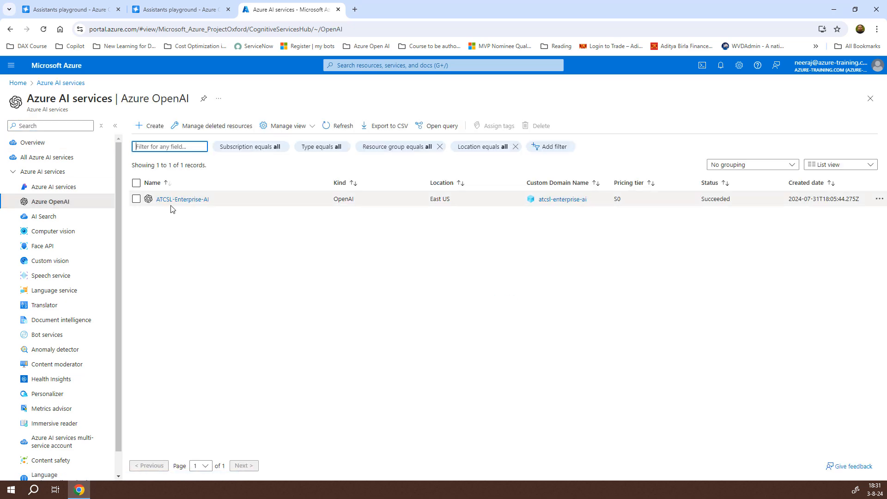
pyautogui.moveTo(182, 199)
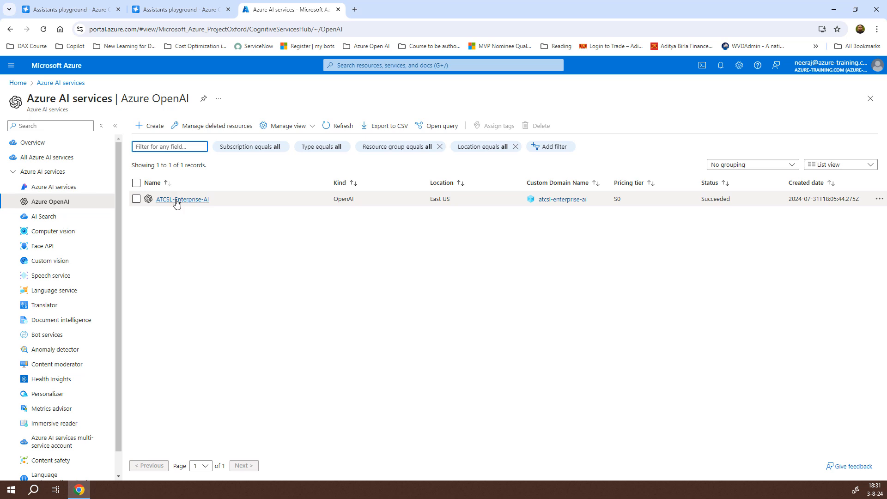
pyautogui.click(182, 200)
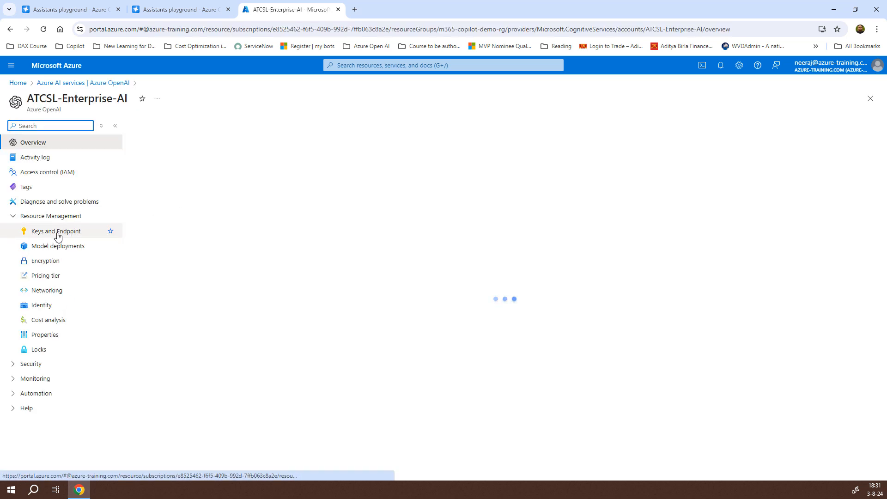
pyautogui.click(56, 231)
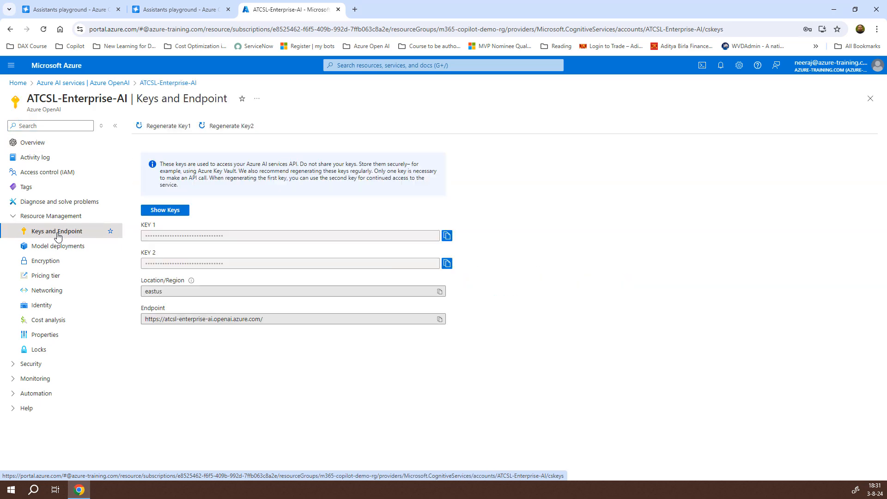
pyautogui.moveTo(165, 257)
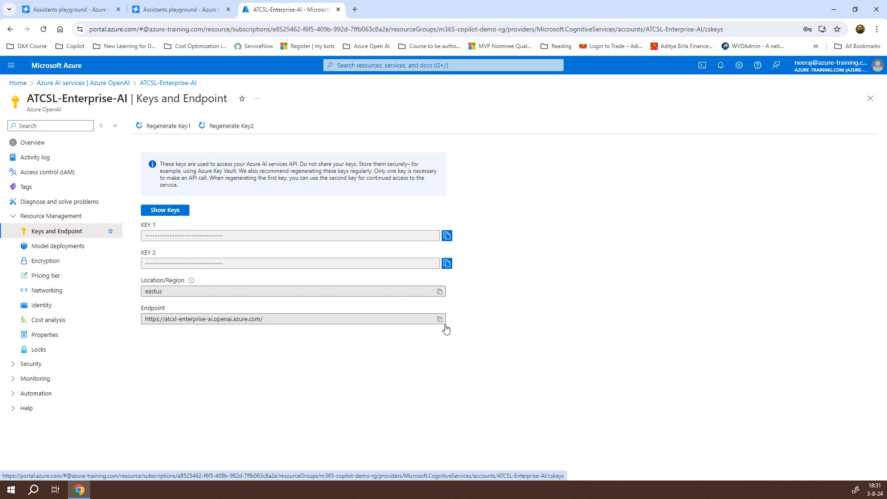
pyautogui.moveTo(447, 235)
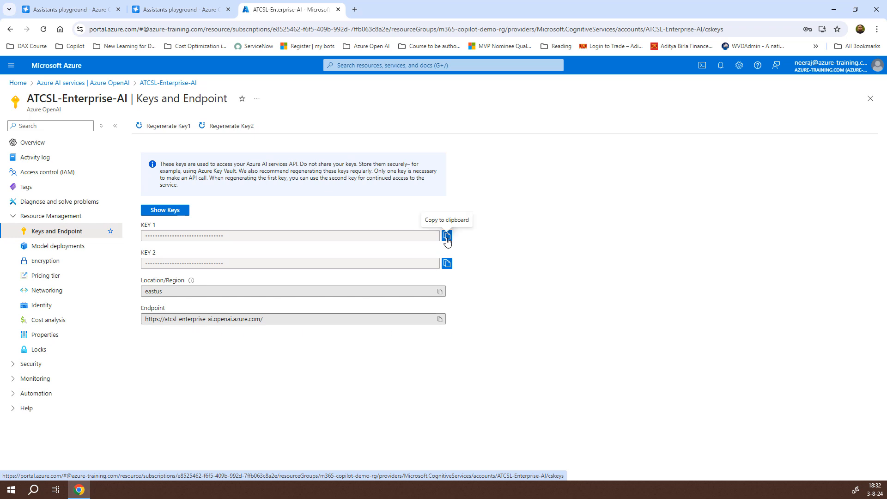